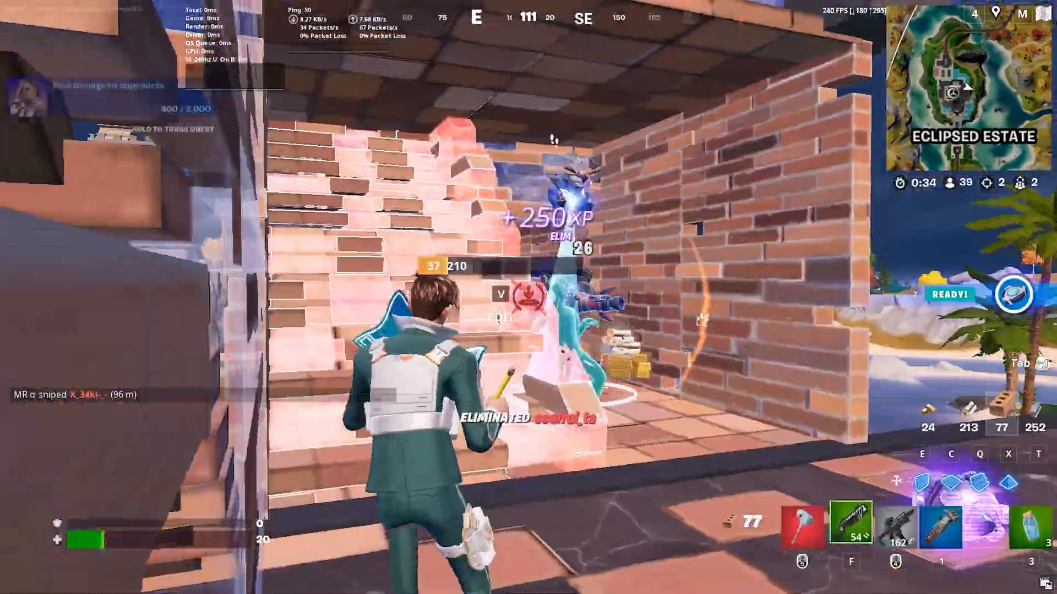
# Leave the Fortnite clip and download the Windows version of GearUP Booster
pyautogui.press('i')
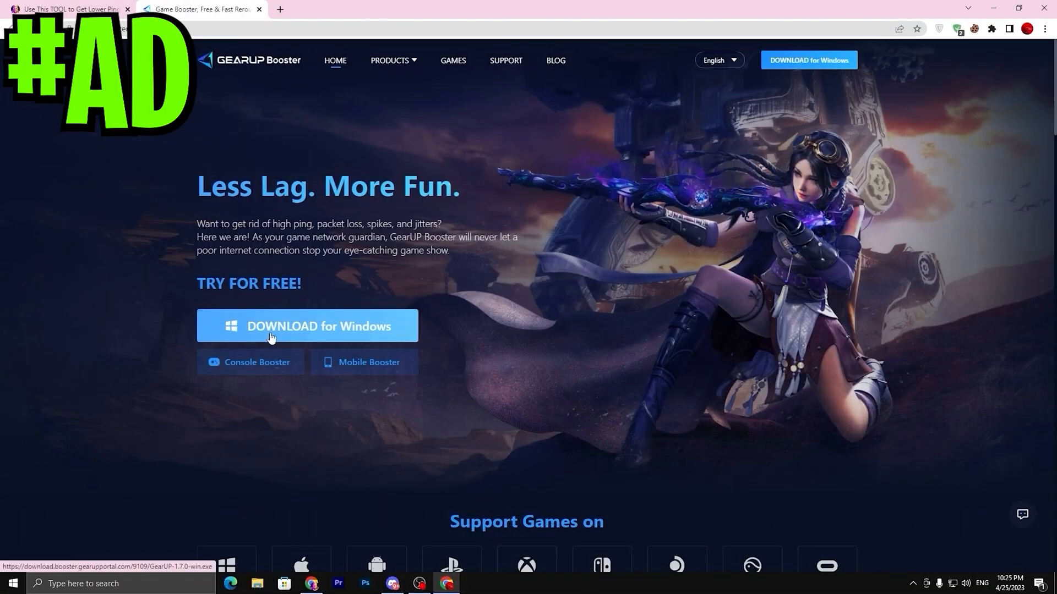
pyautogui.click(307, 326)
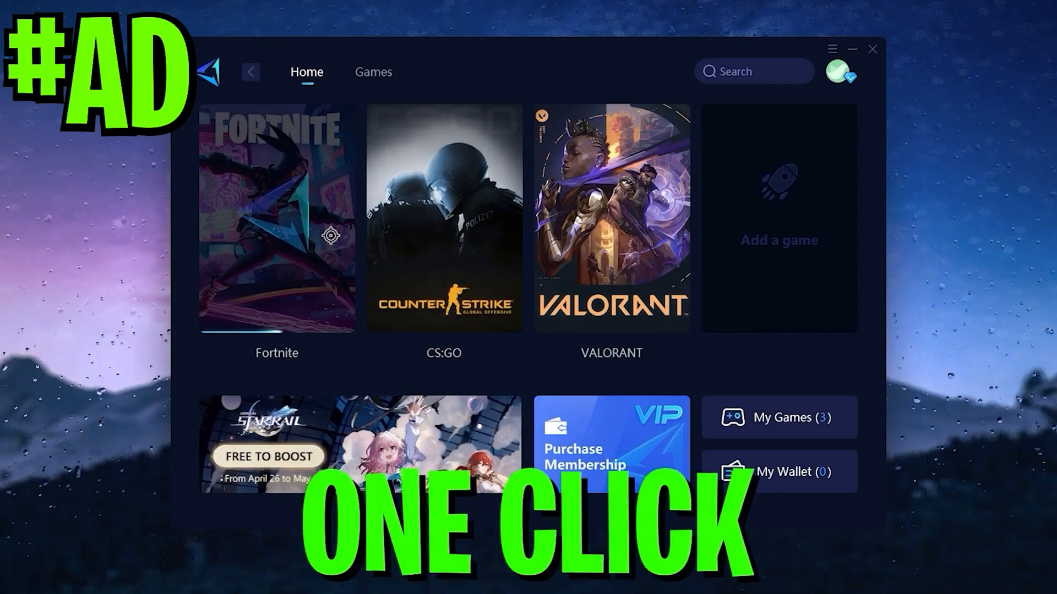
# Boost Fortnite from the Home tab, reaching 46 ms ping, 0% loss and 64% improvement
pyautogui.click(276, 216)
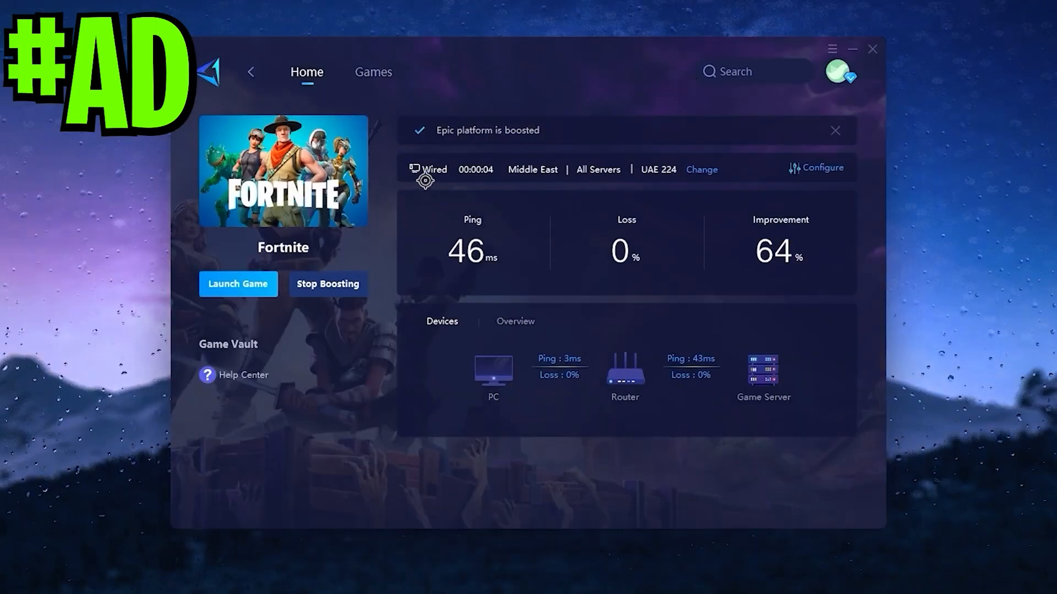
pyautogui.click(816, 167)
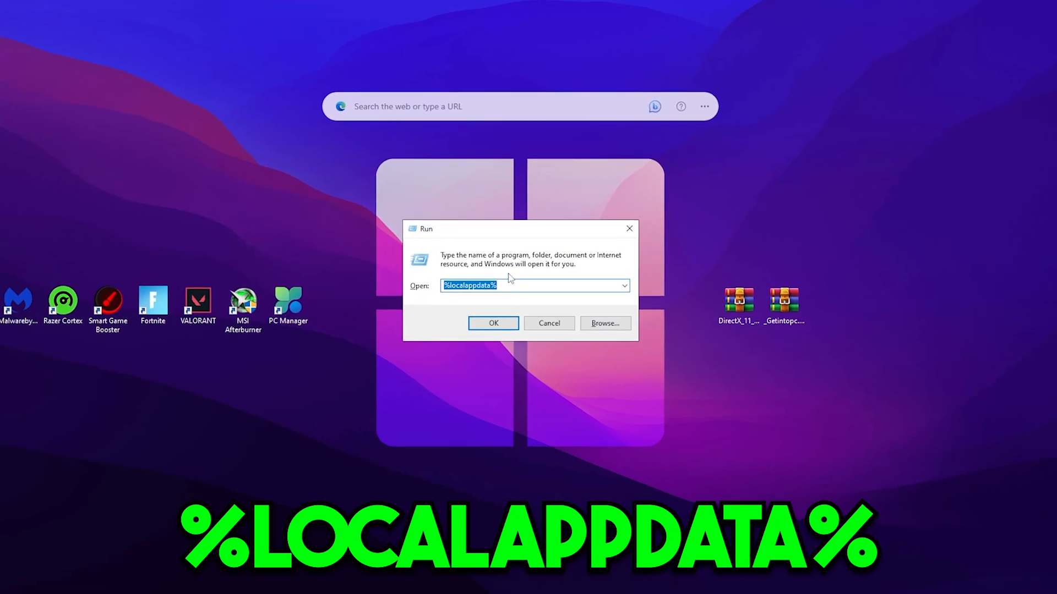
# Run %localappdata% and browse into FortniteGame > Saved
pyautogui.click(493, 323)
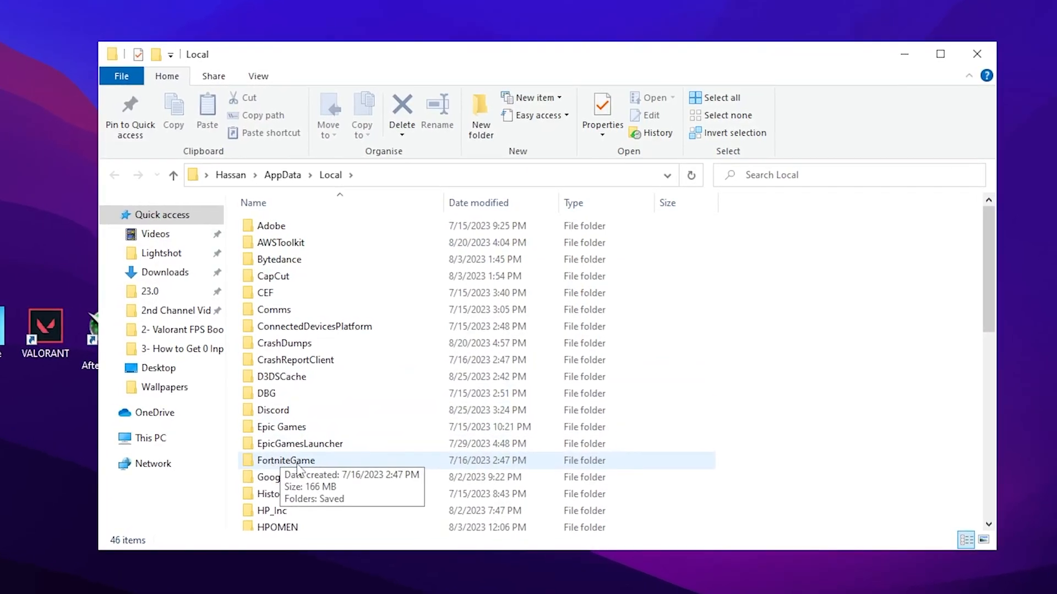
pyautogui.doubleClick(286, 460)
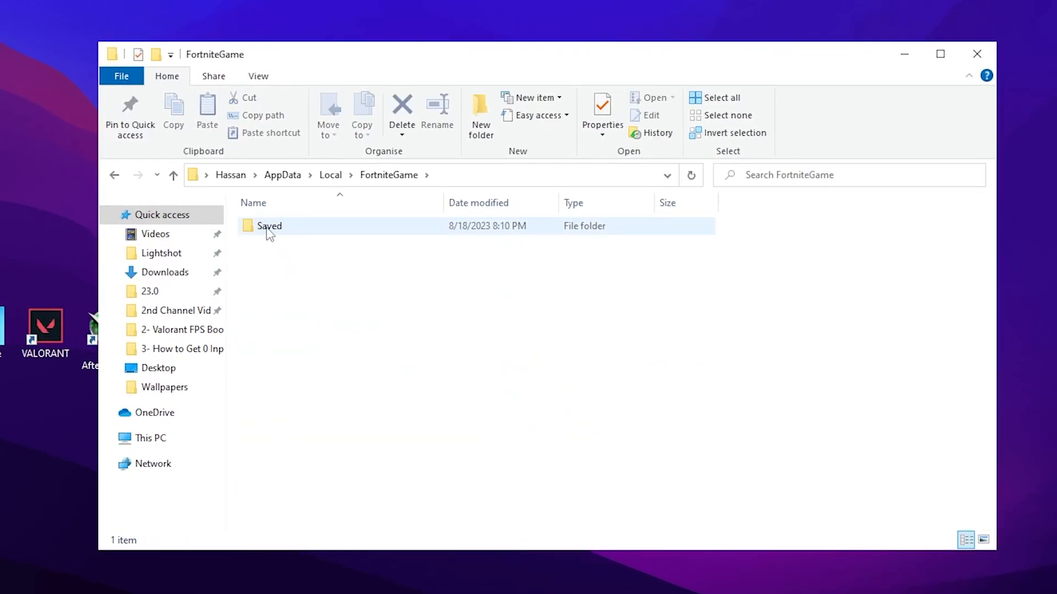
pyautogui.doubleClick(269, 225)
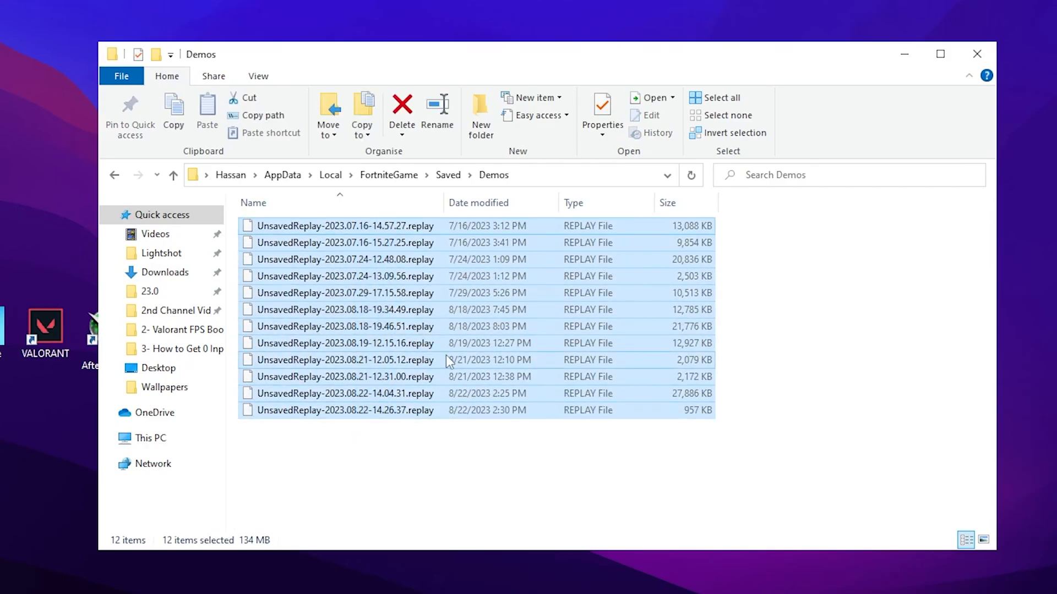
# Delete the Demos replays, Manifest.sav in LMS, and every file in Logs
pyautogui.click(401, 111)
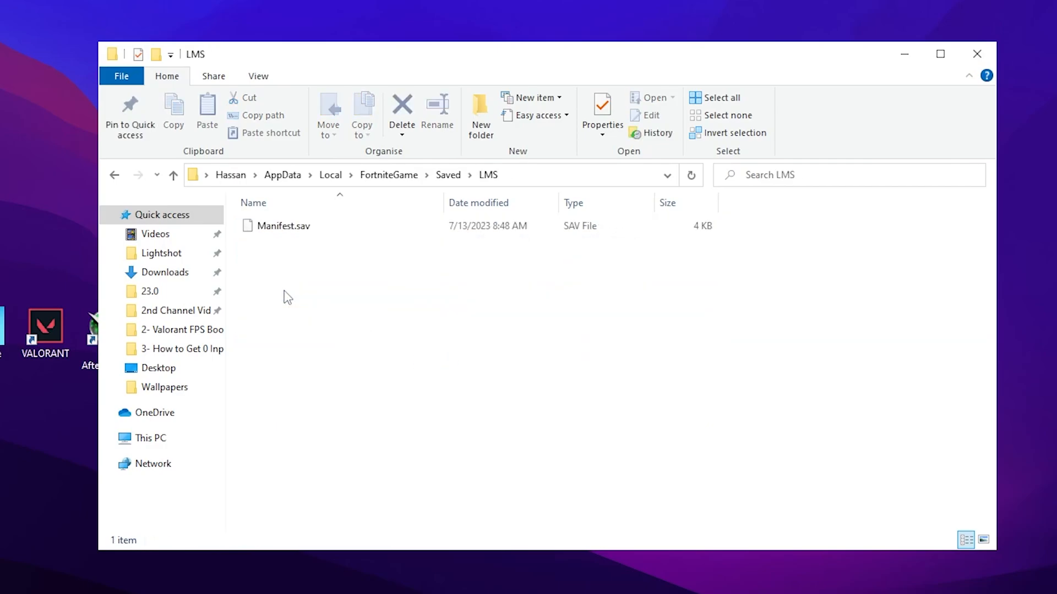
pyautogui.click(401, 111)
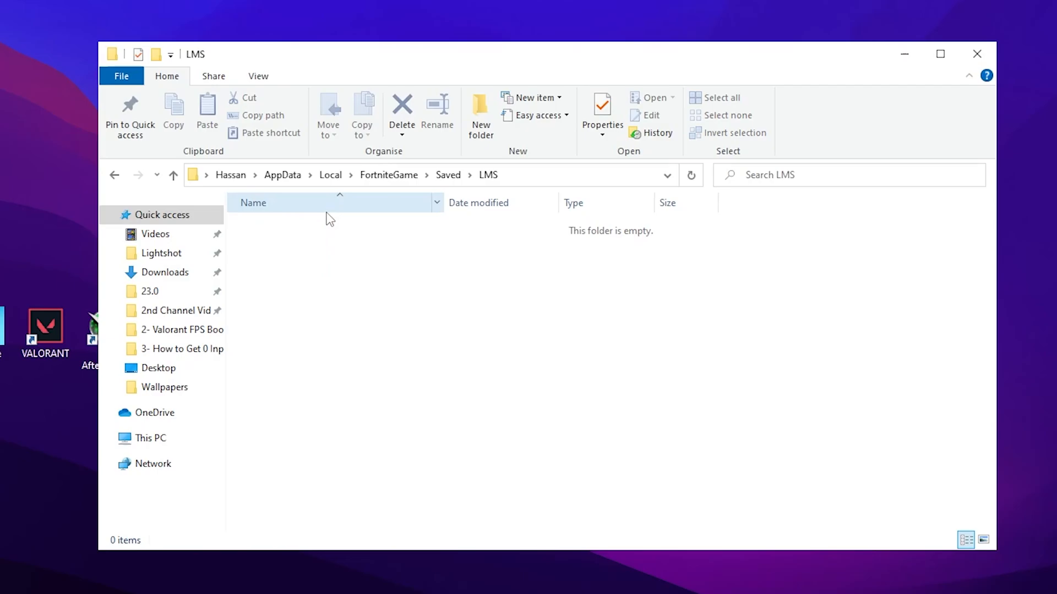
pyautogui.click(113, 175)
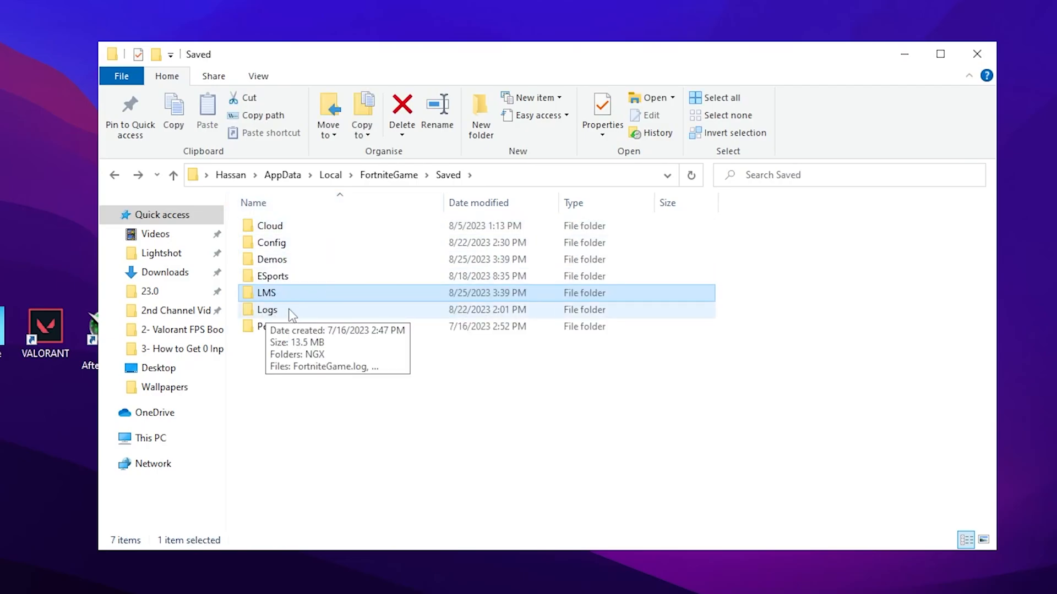
pyautogui.doubleClick(266, 309)
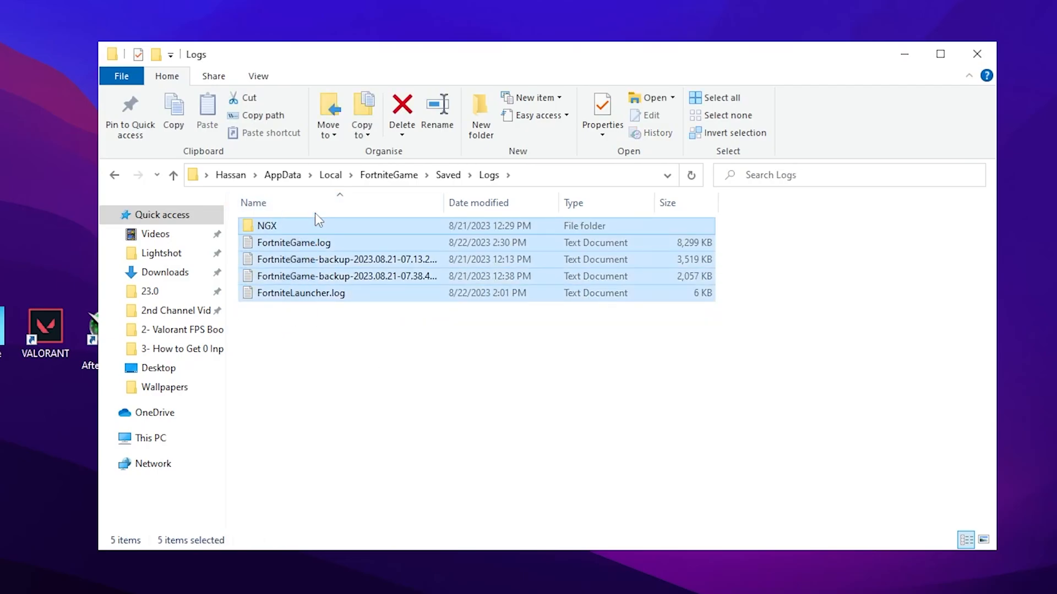
pyautogui.click(402, 112)
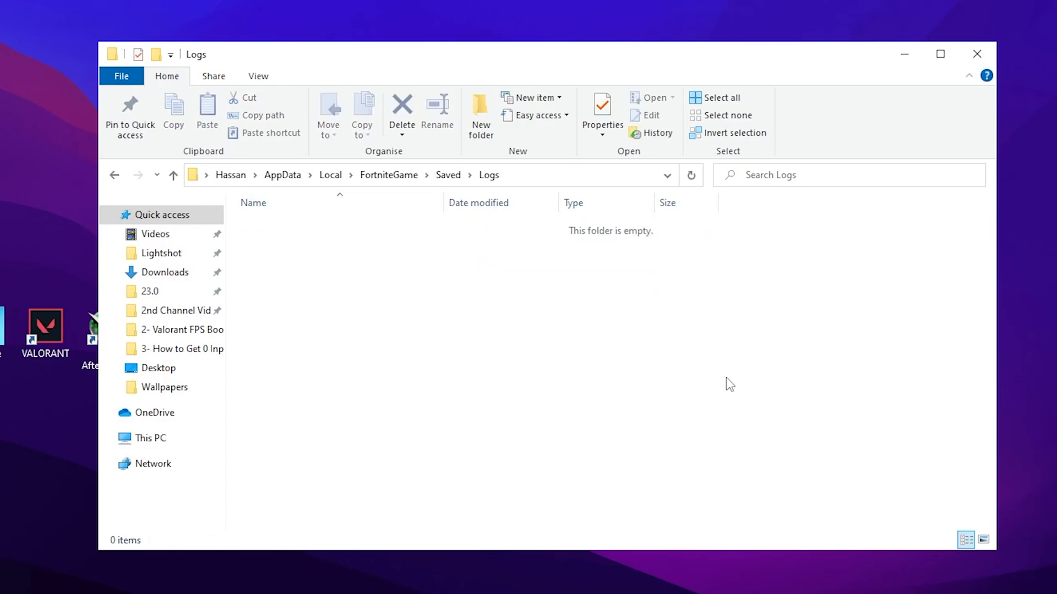
pyautogui.moveTo(283, 175)
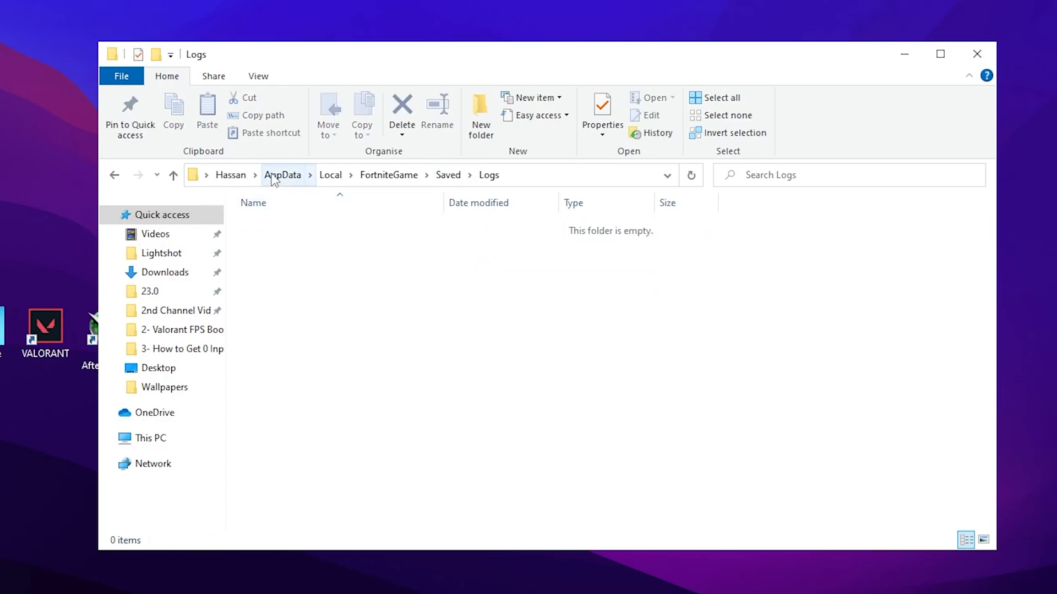
# Go to AppData > Local > Temp and delete everything, leaving 23 in-use items
pyautogui.click(283, 175)
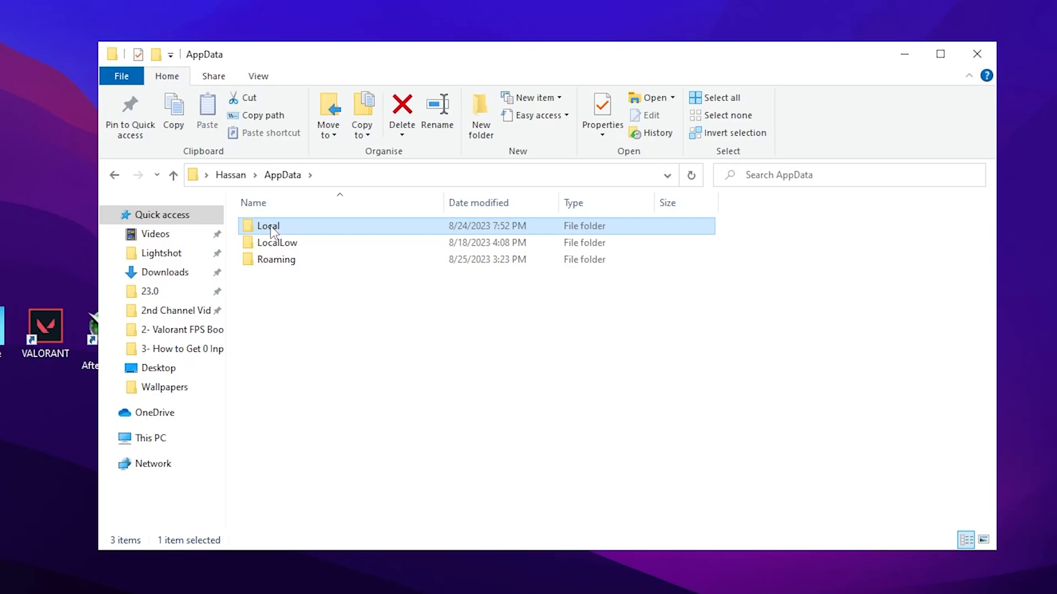
pyautogui.doubleClick(267, 225)
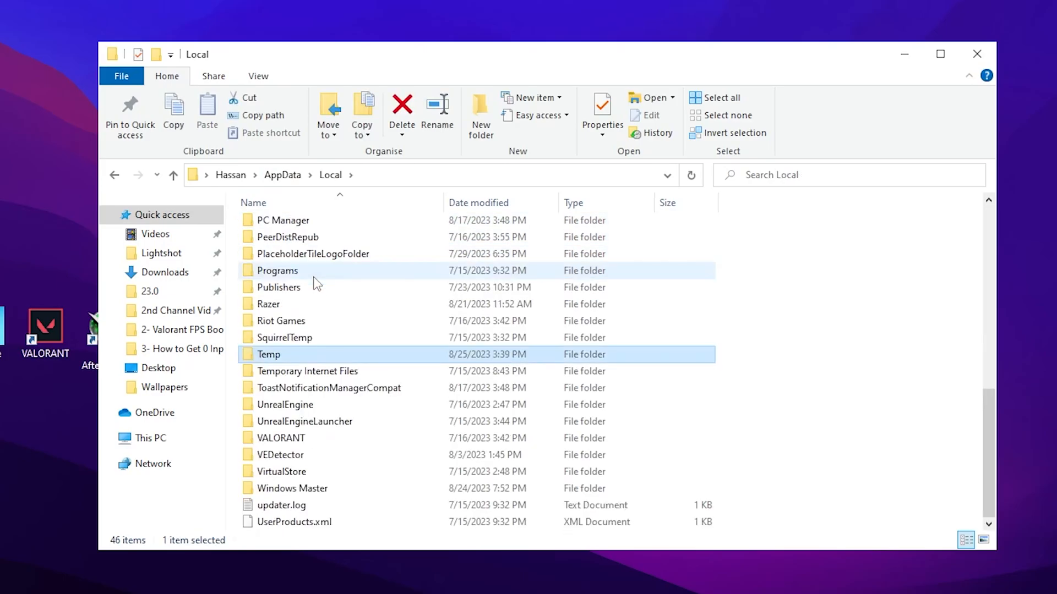
pyautogui.moveTo(283, 357)
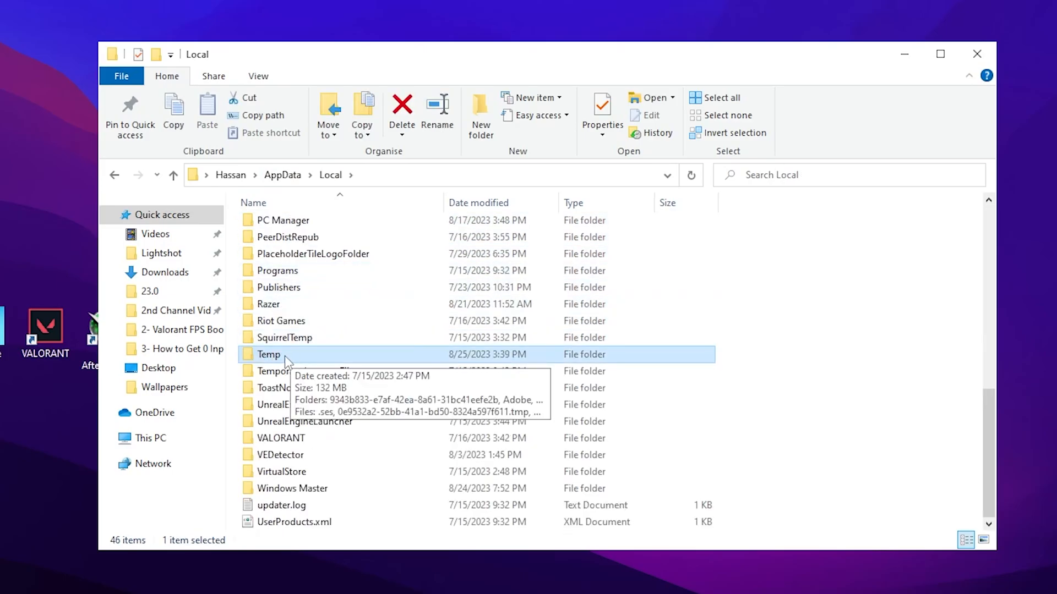
pyautogui.doubleClick(269, 355)
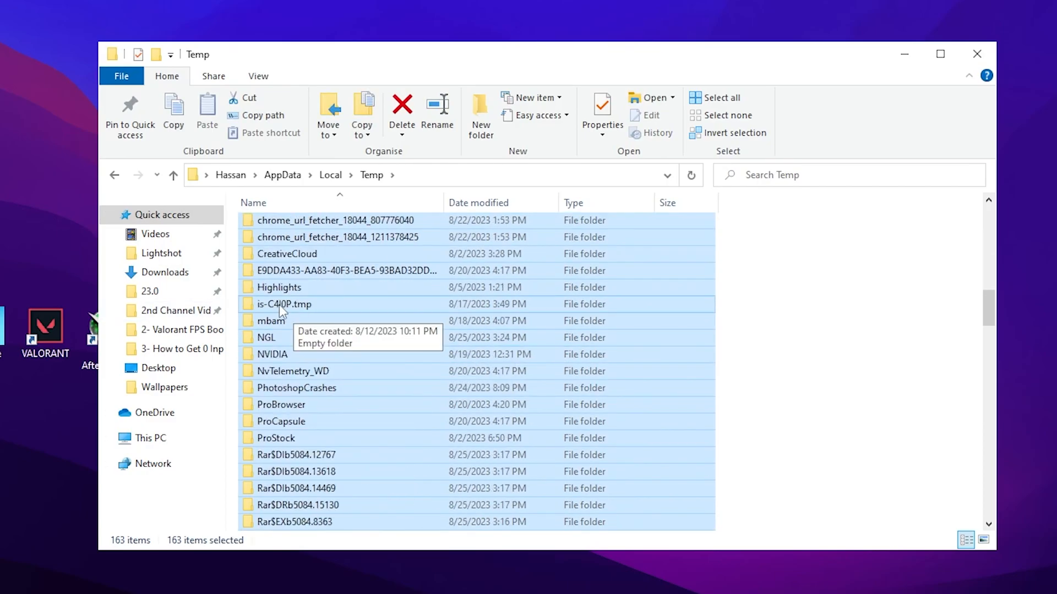
pyautogui.moveTo(279, 288)
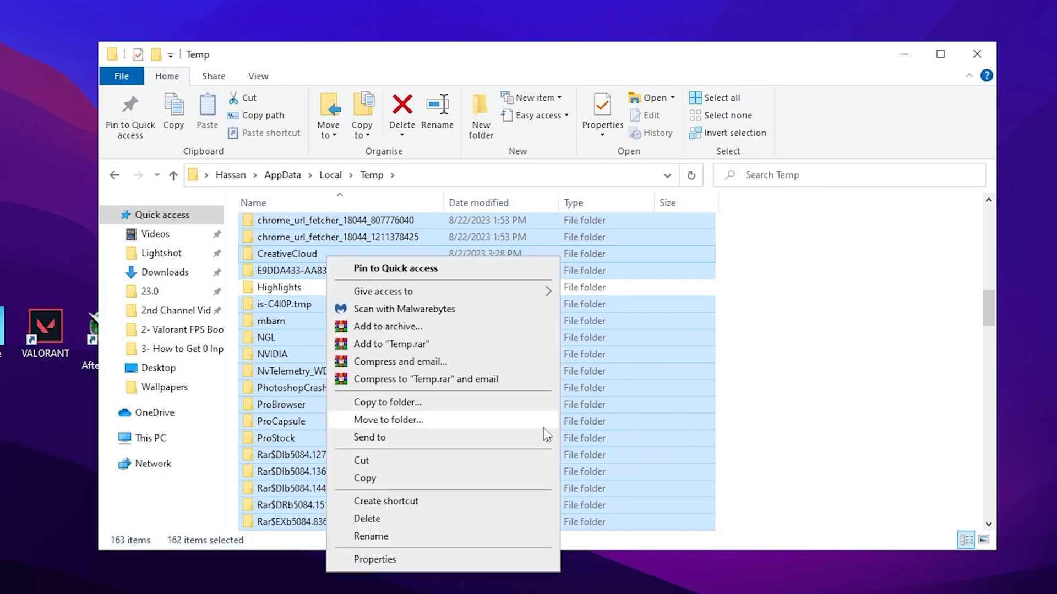
pyautogui.click(368, 518)
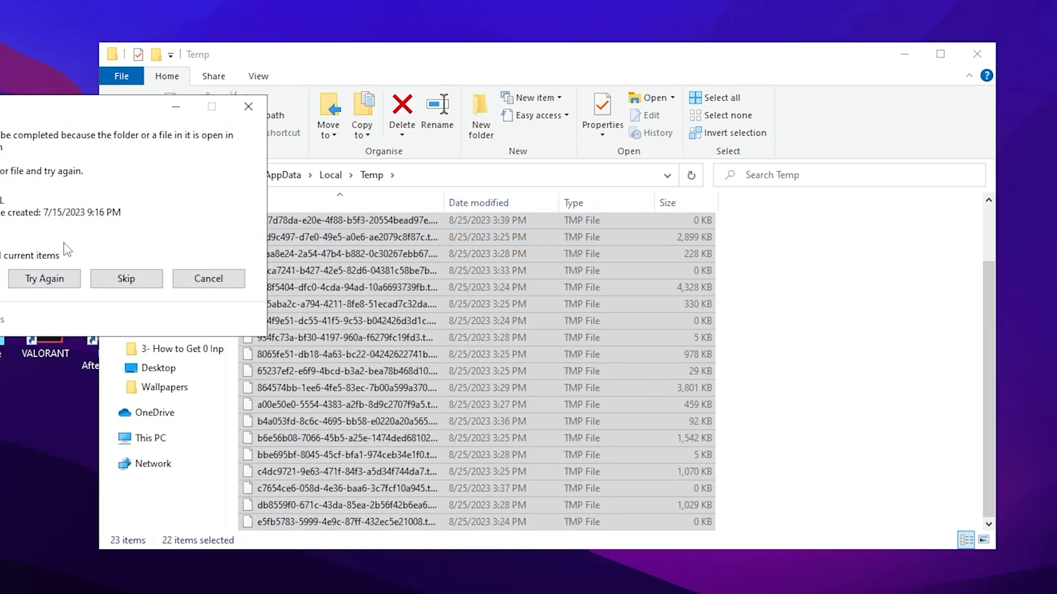
pyautogui.moveTo(182, 245)
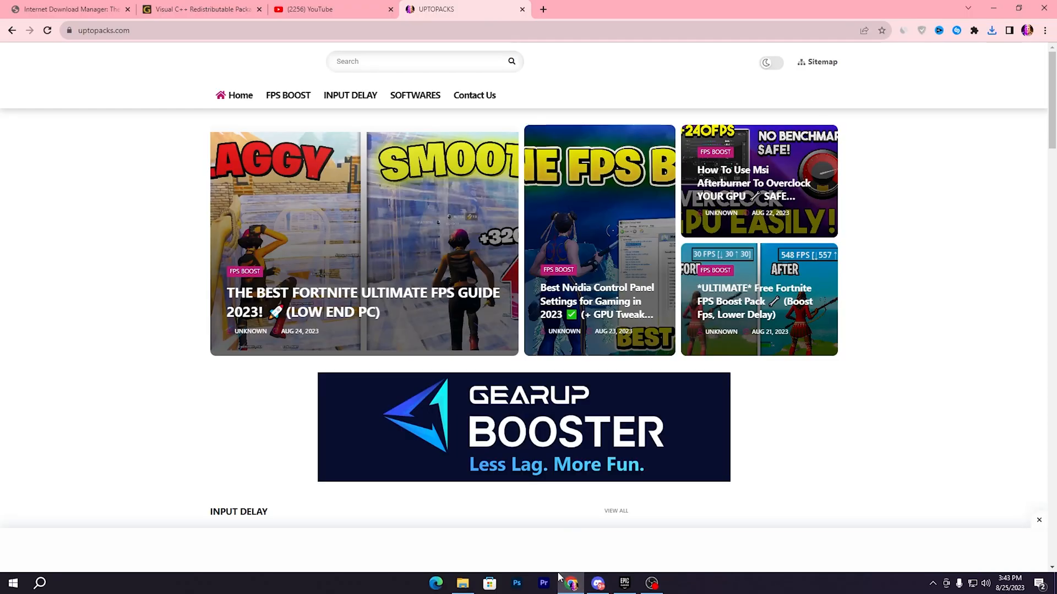
pyautogui.moveTo(439, 419)
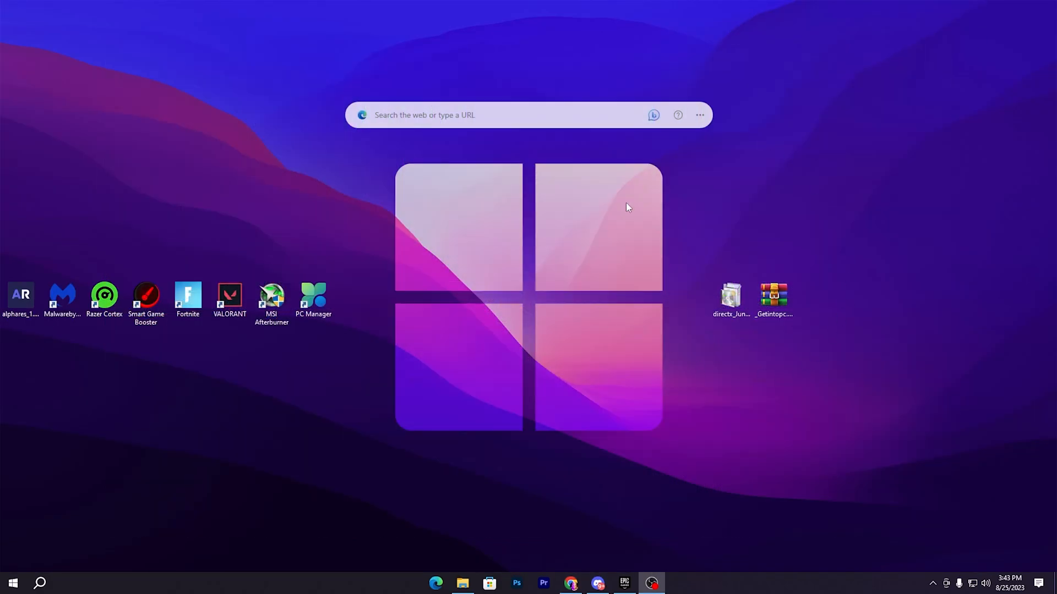
pyautogui.moveTo(789, 343)
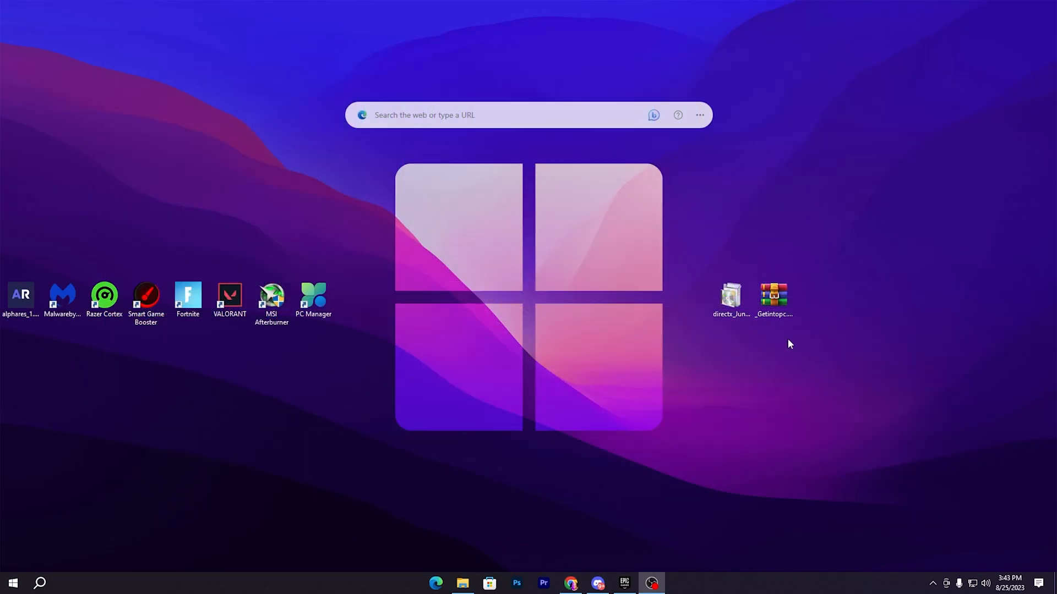
# Open the Visual C++ runtimes .rar past the password prompt and enter its inner folder
pyautogui.click(773, 296)
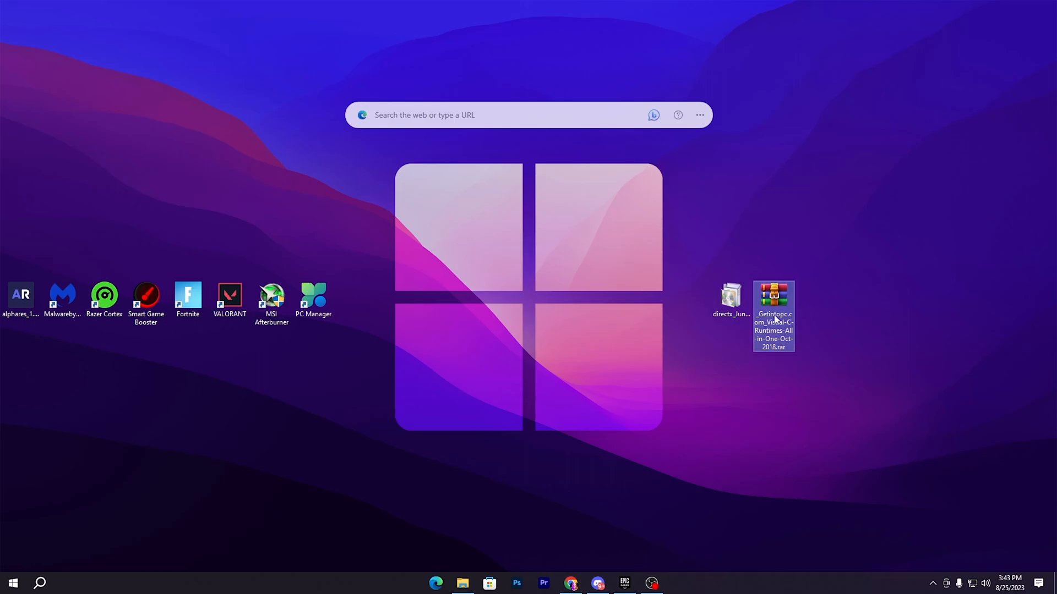
pyautogui.moveTo(840, 316)
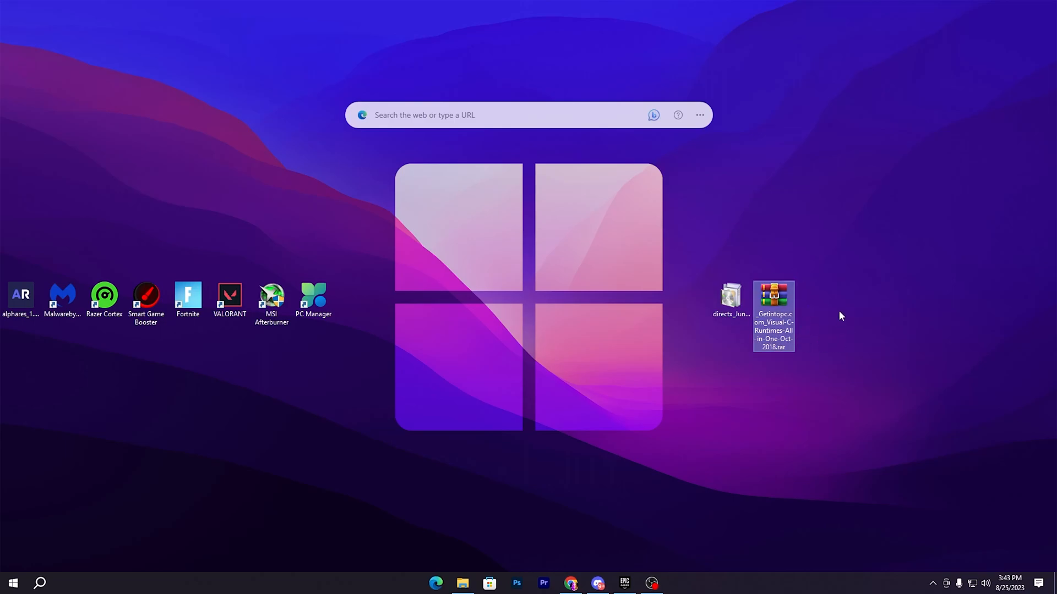
pyautogui.doubleClick(773, 295)
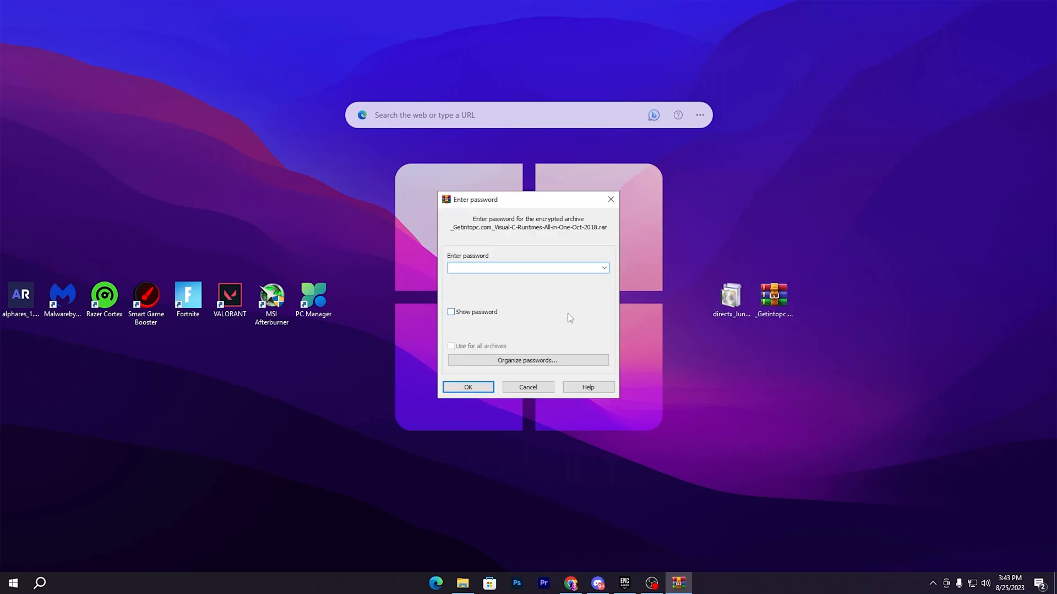
pyautogui.click(468, 387)
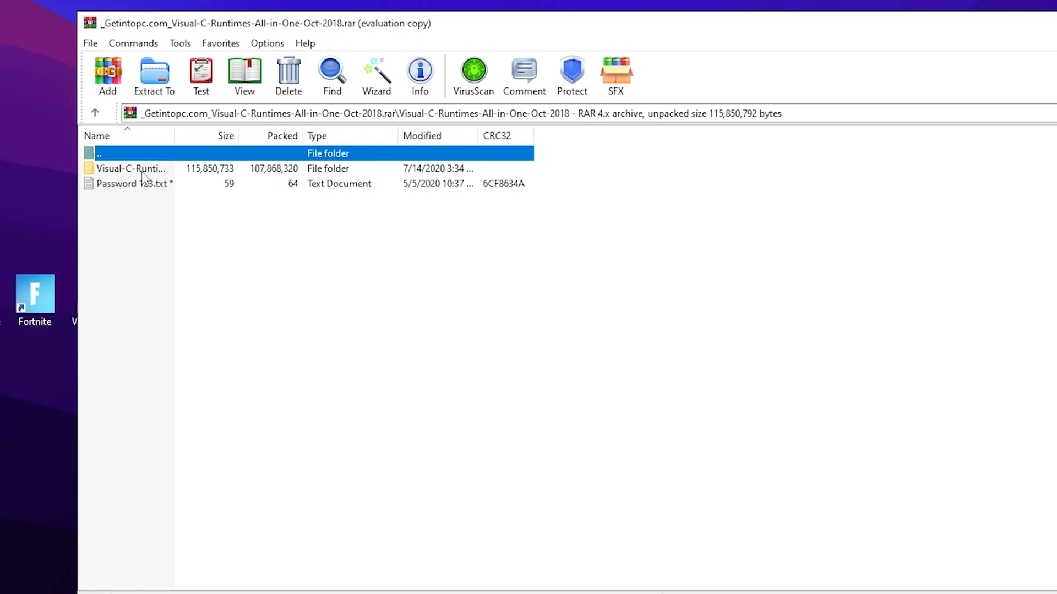
pyautogui.doubleClick(131, 168)
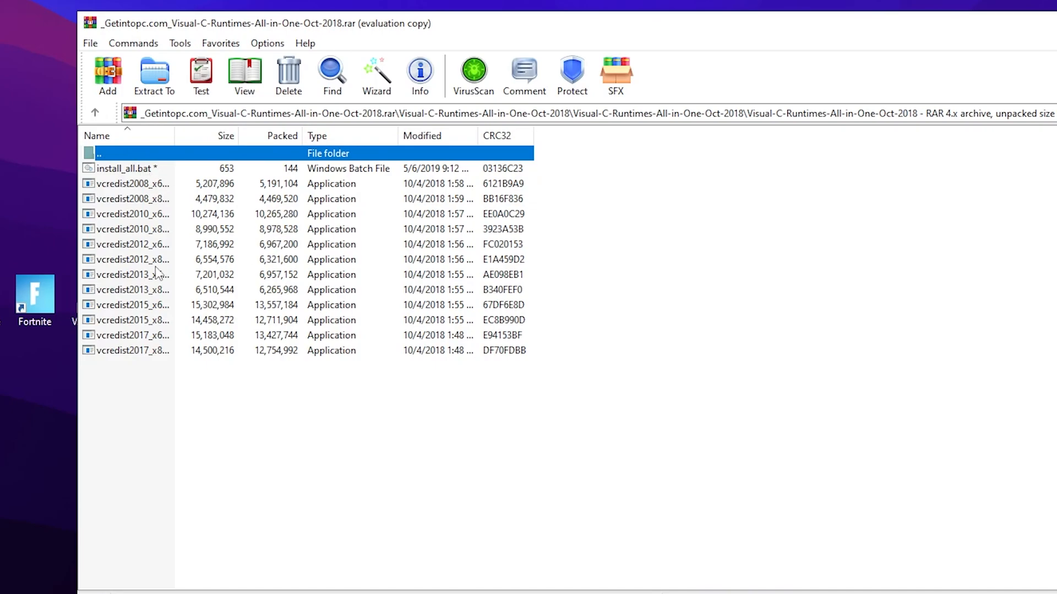
pyautogui.moveTo(125, 174)
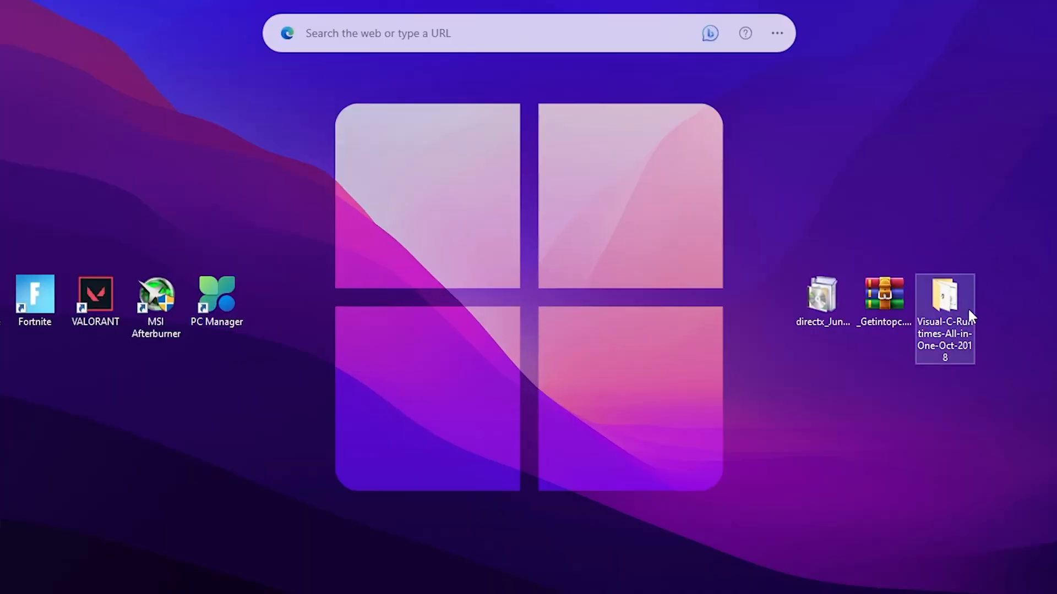
# Run install_all.bat from the extracted Visual-C-Runtimes-All-in-One-Oct-2018 folder
pyautogui.doubleClick(944, 293)
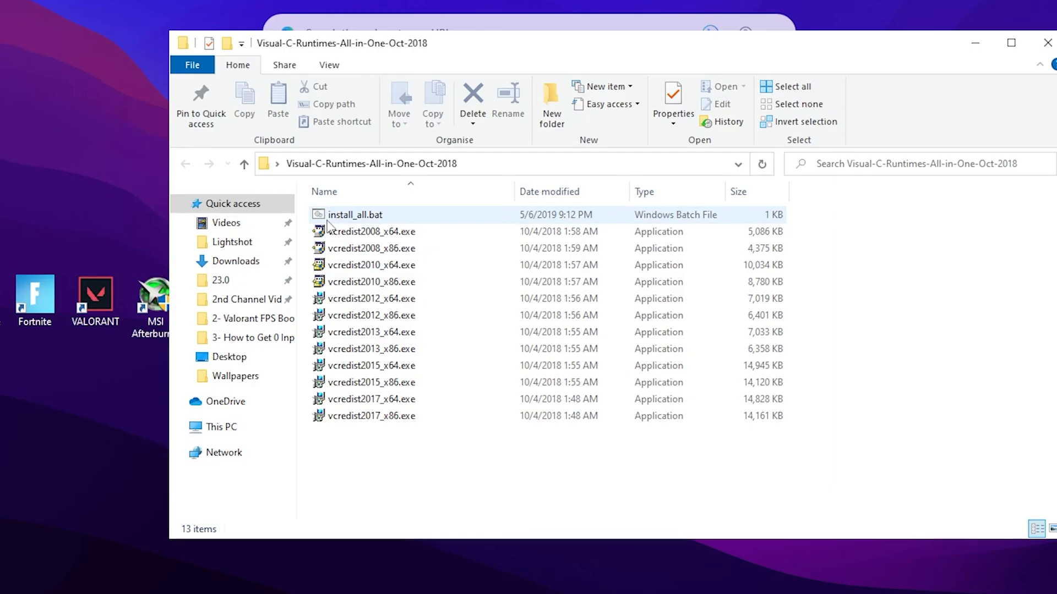
pyautogui.moveTo(350, 215)
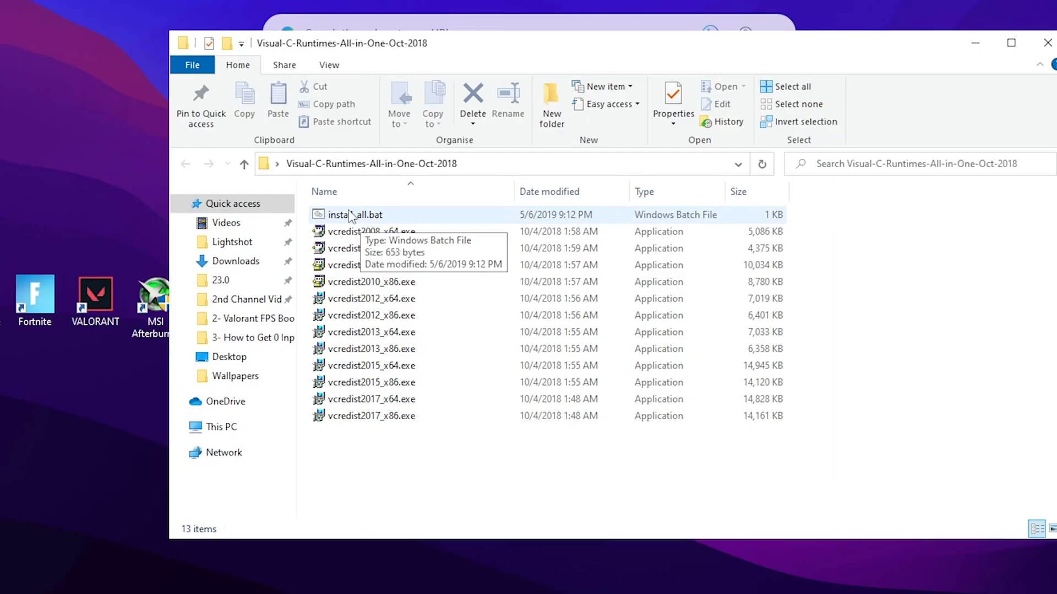
pyautogui.click(354, 215)
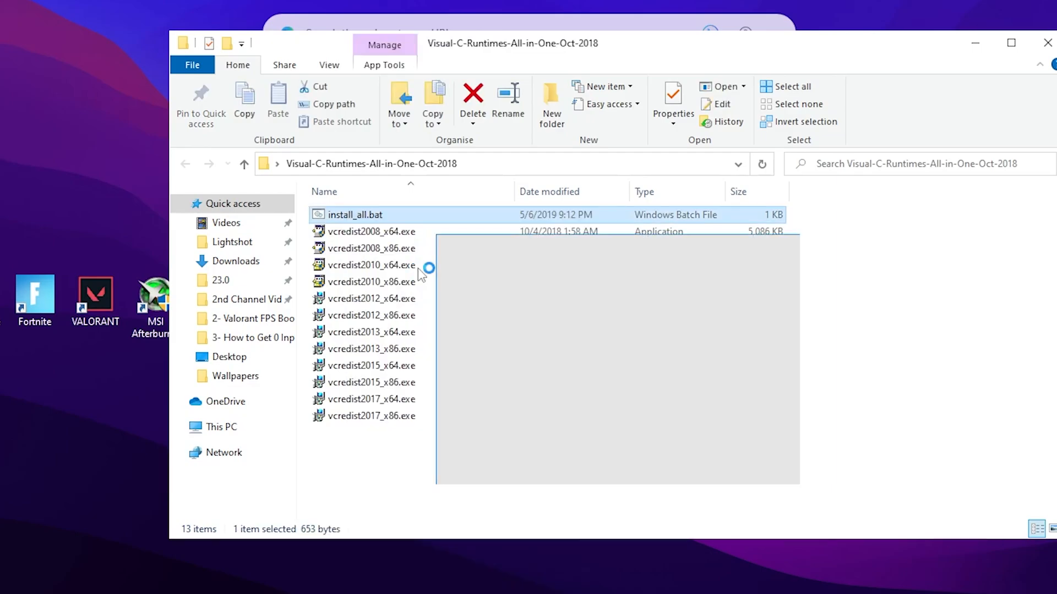
pyautogui.doubleClick(356, 215)
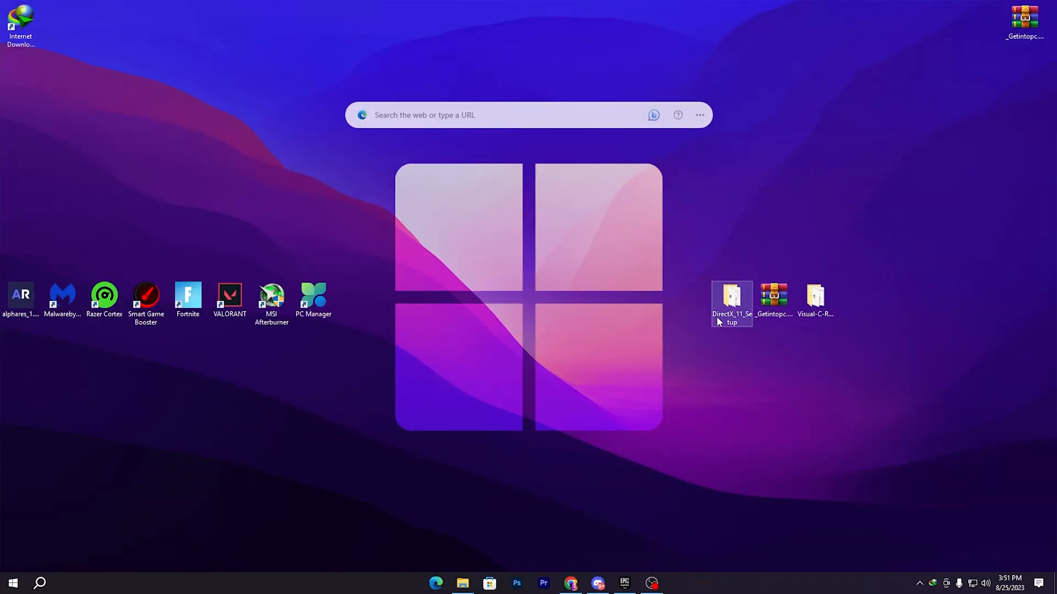
# Open DirectX_11_Setup from the desktop and scroll to DXSETUP.exe among the cab files
pyautogui.click(773, 296)
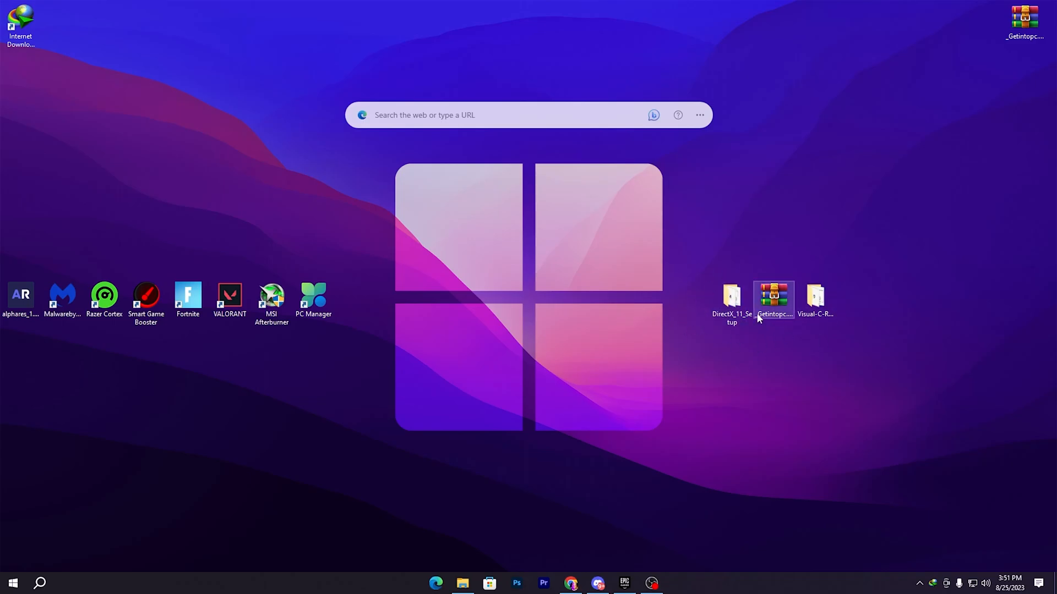
pyautogui.doubleClick(731, 295)
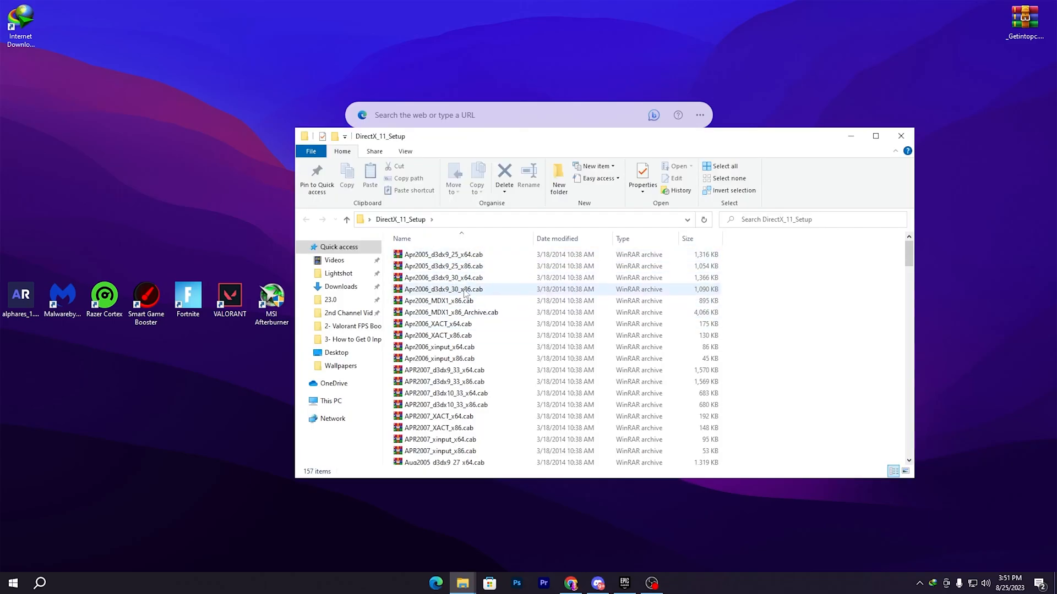
pyautogui.scroll(-3)
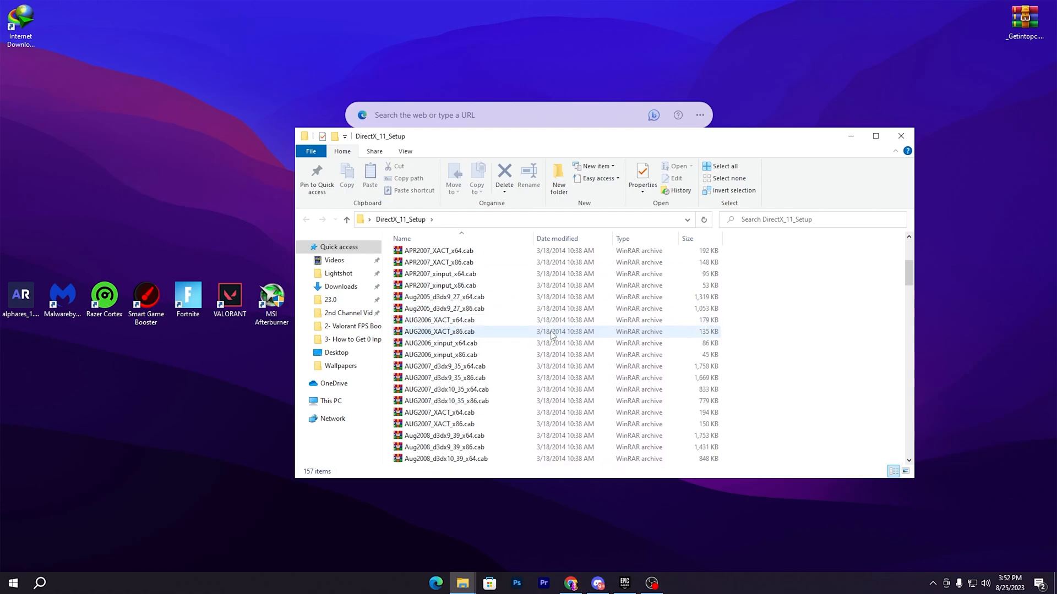
pyautogui.scroll(-3)
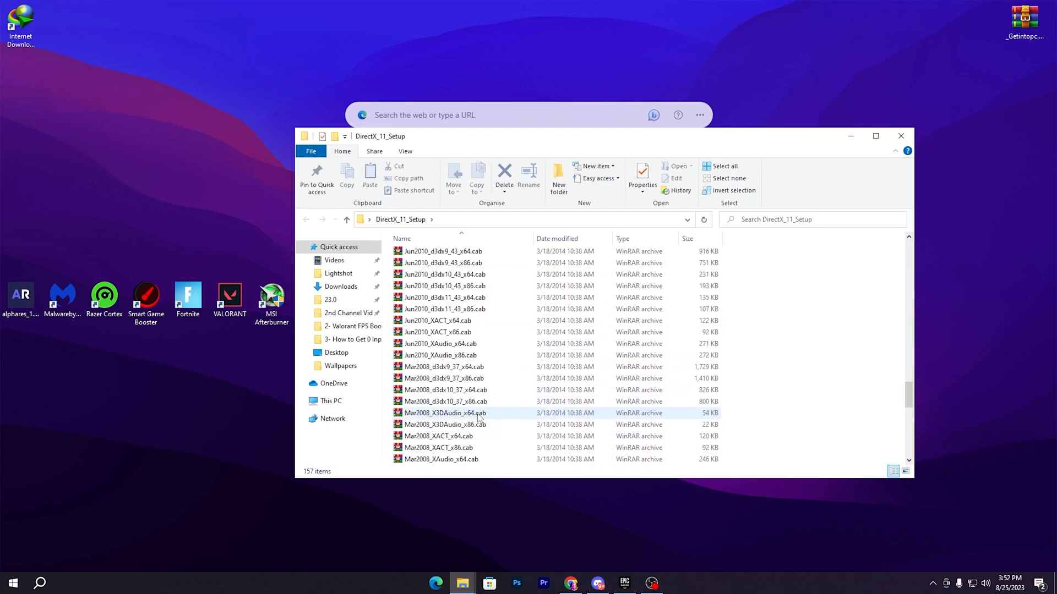
pyautogui.scroll(-3)
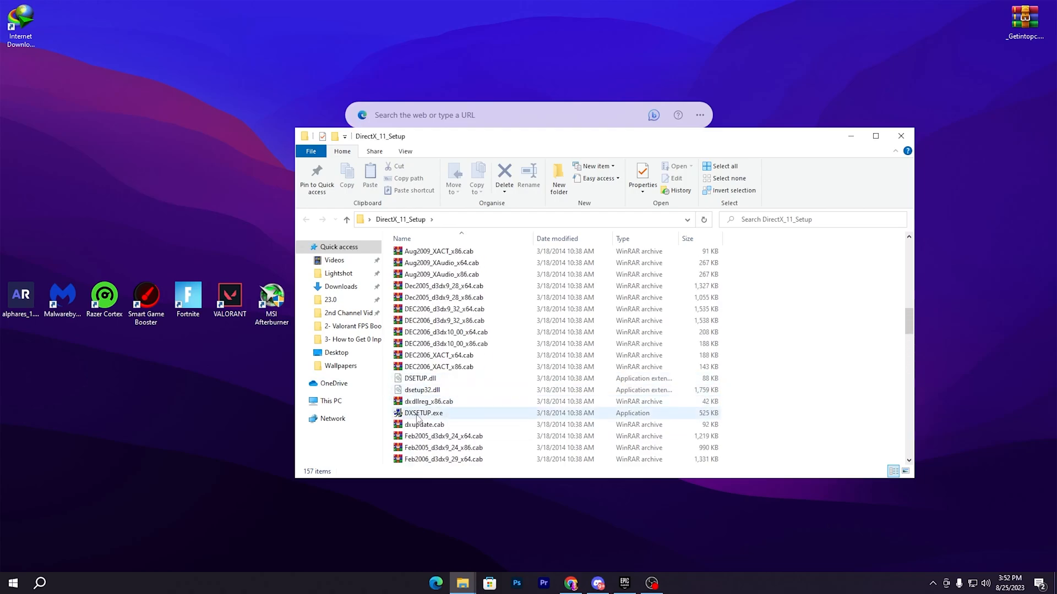
# Run DXSETUP.exe, installing DirectX runtimes plus .NET Framework 3.5, then finish setup
pyautogui.click(422, 413)
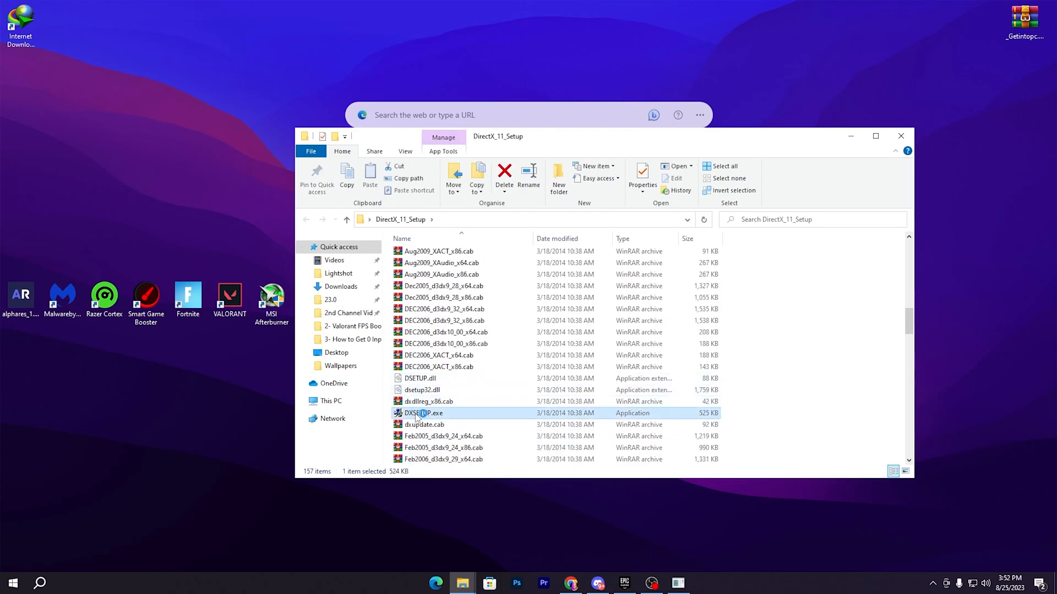
pyautogui.doubleClick(422, 413)
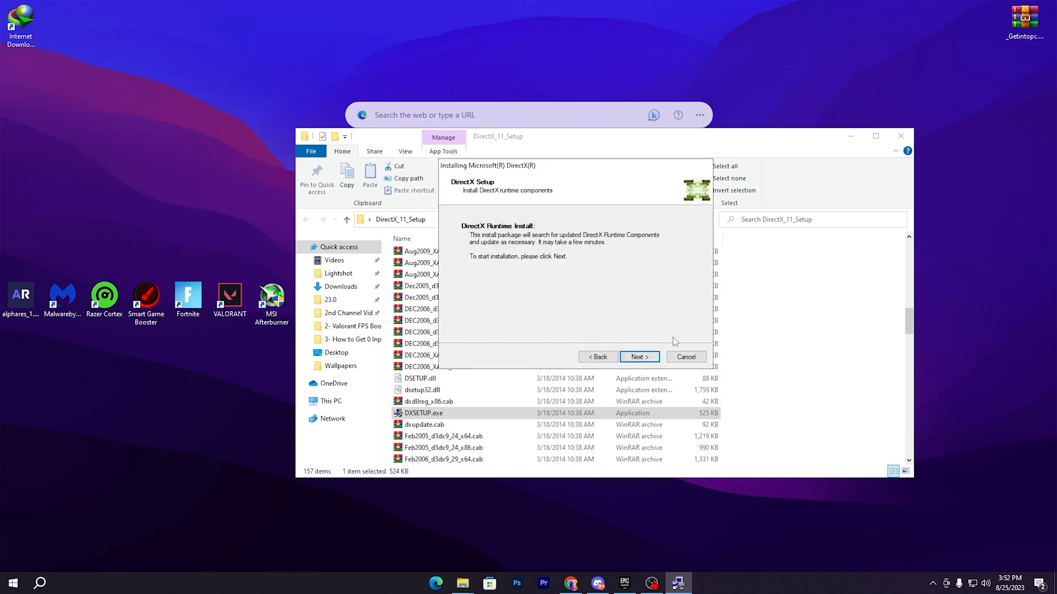
pyautogui.click(638, 356)
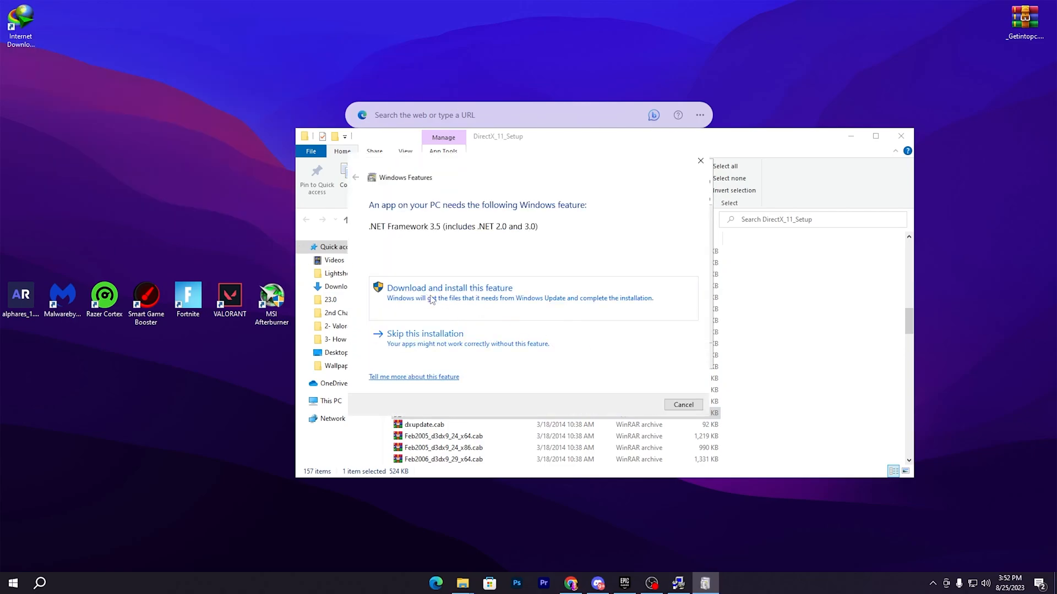
pyautogui.click(449, 288)
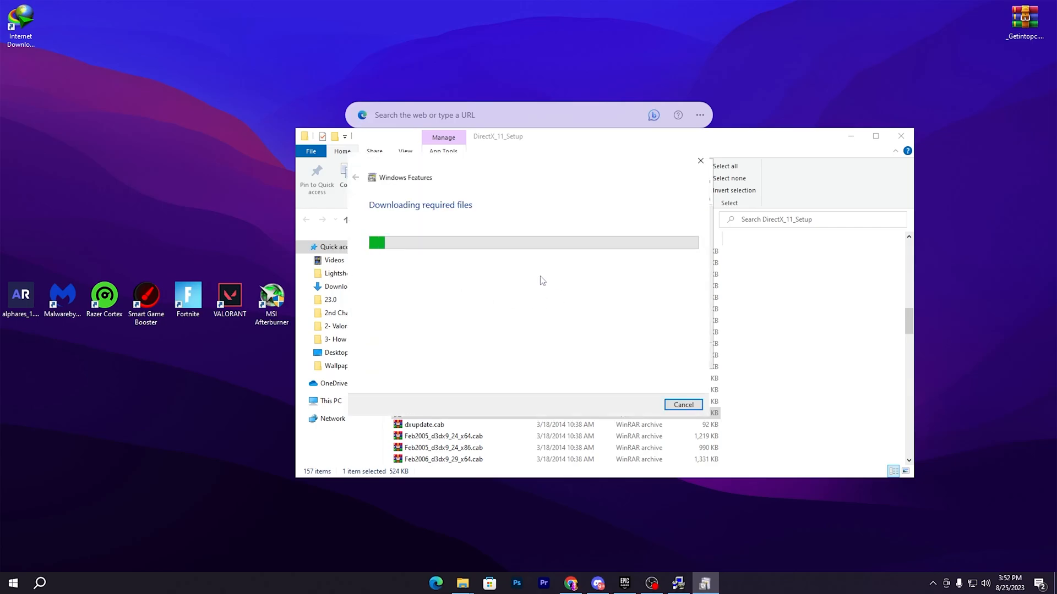
pyautogui.moveTo(476, 203)
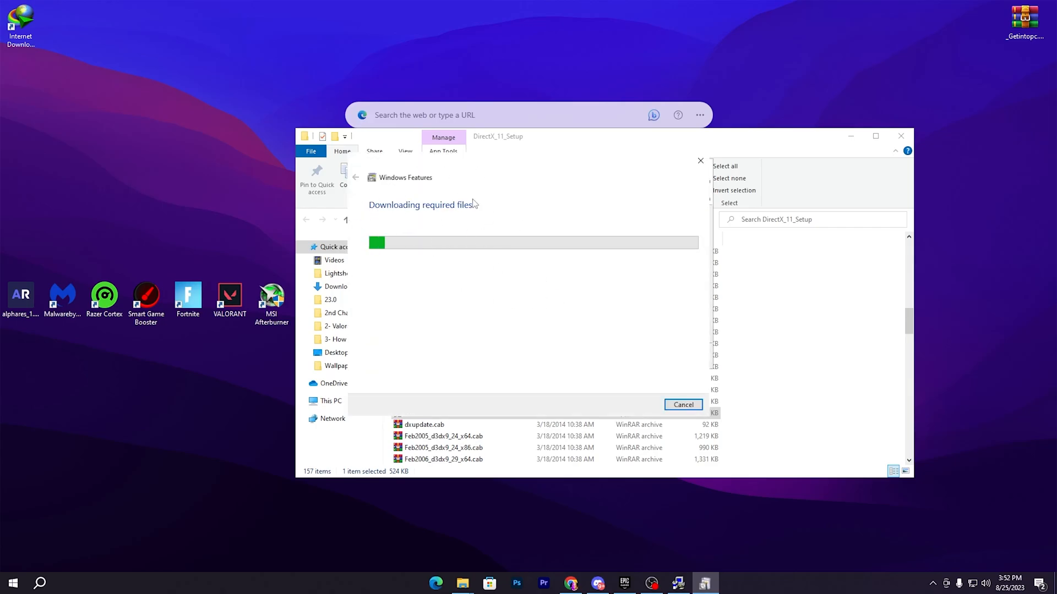
pyautogui.moveTo(811, 188)
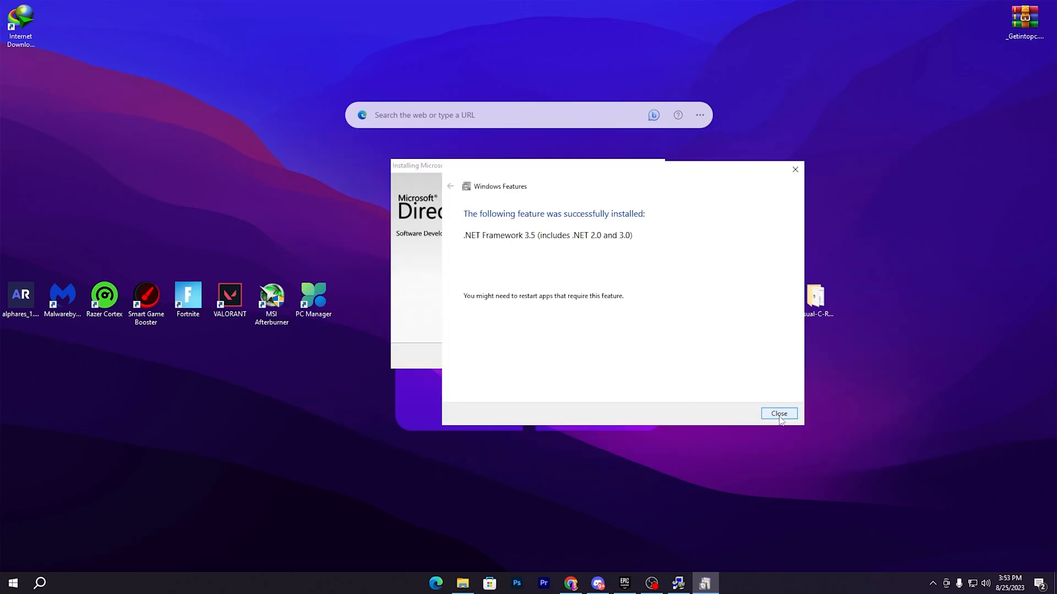
pyautogui.click(778, 413)
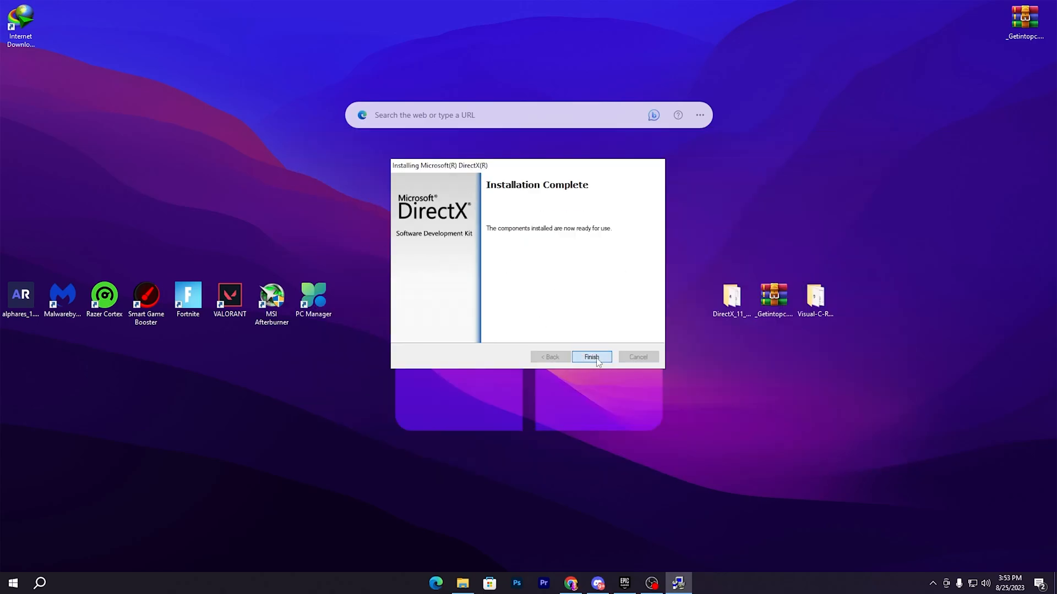
pyautogui.click(590, 357)
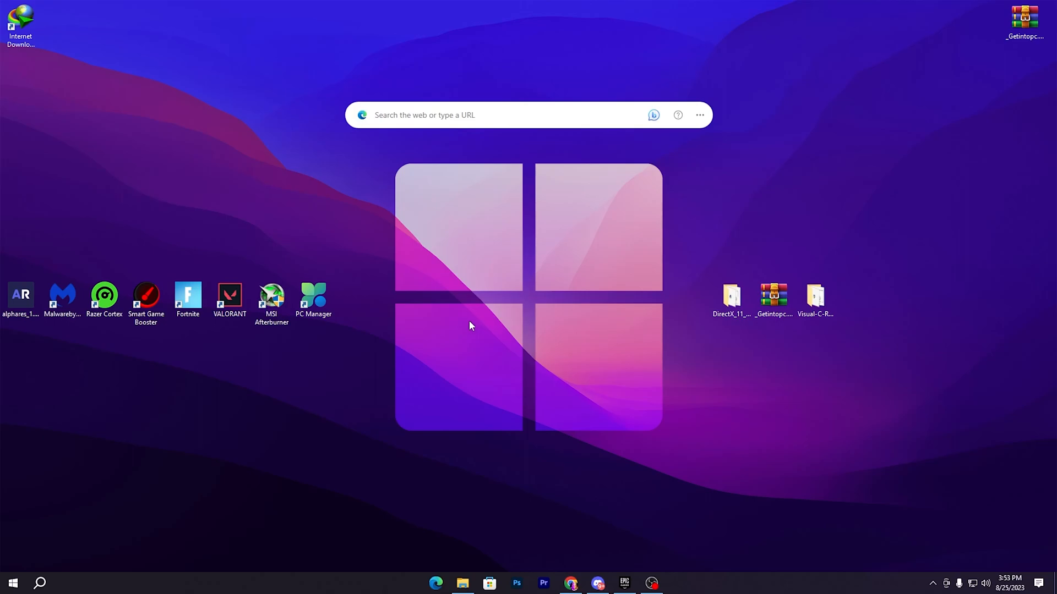
pyautogui.moveTo(477, 564)
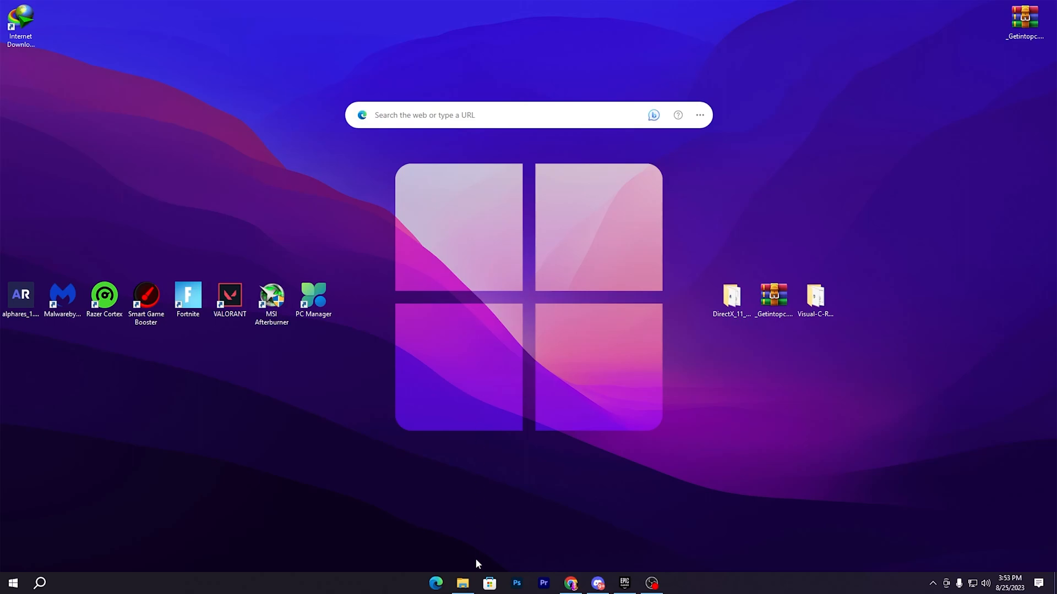
# Browse C: > Program Files > Epic Games > Fortnite > FortniteGame > Binaries > Win64 > BattlEye
pyautogui.click(461, 583)
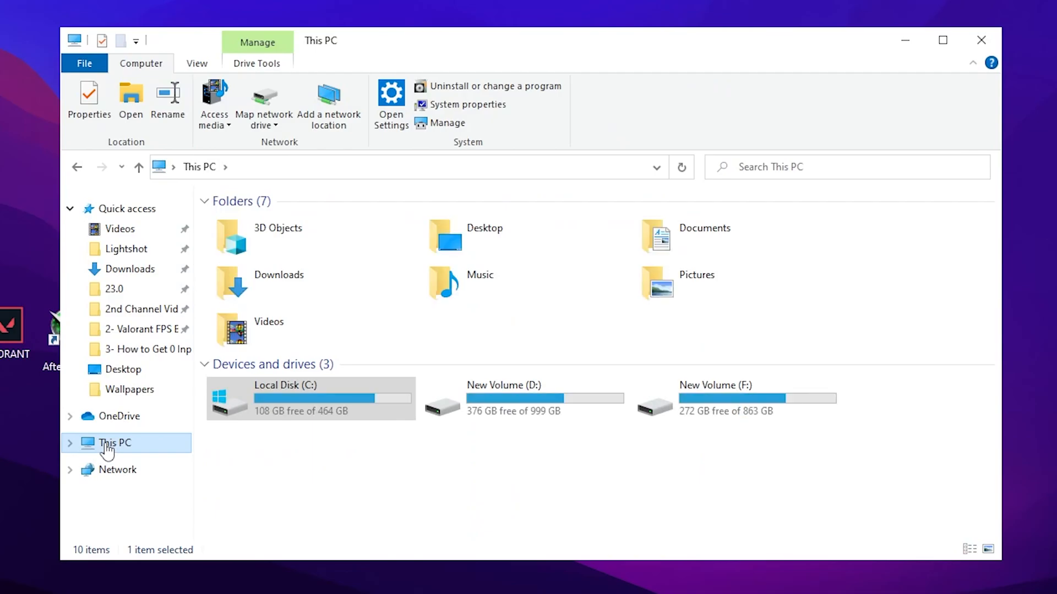
pyautogui.doubleClick(285, 397)
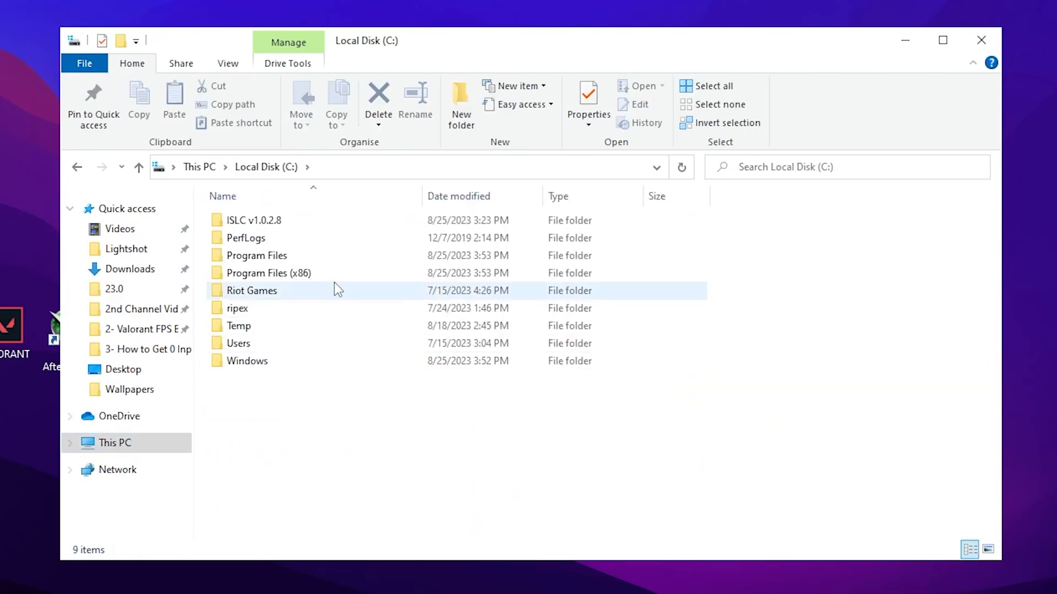
pyautogui.moveTo(256, 255)
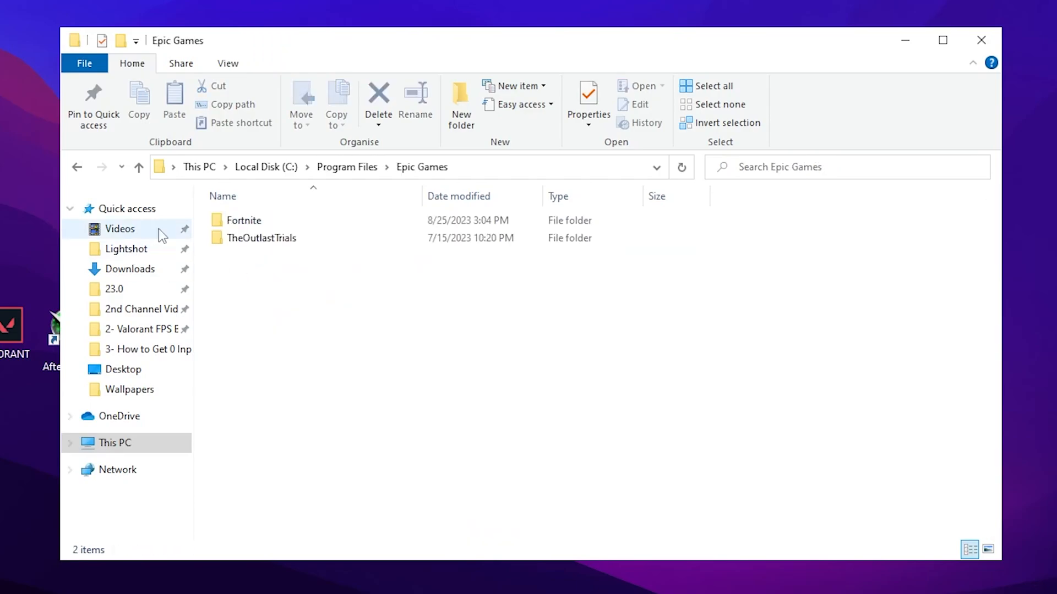
pyautogui.doubleClick(245, 220)
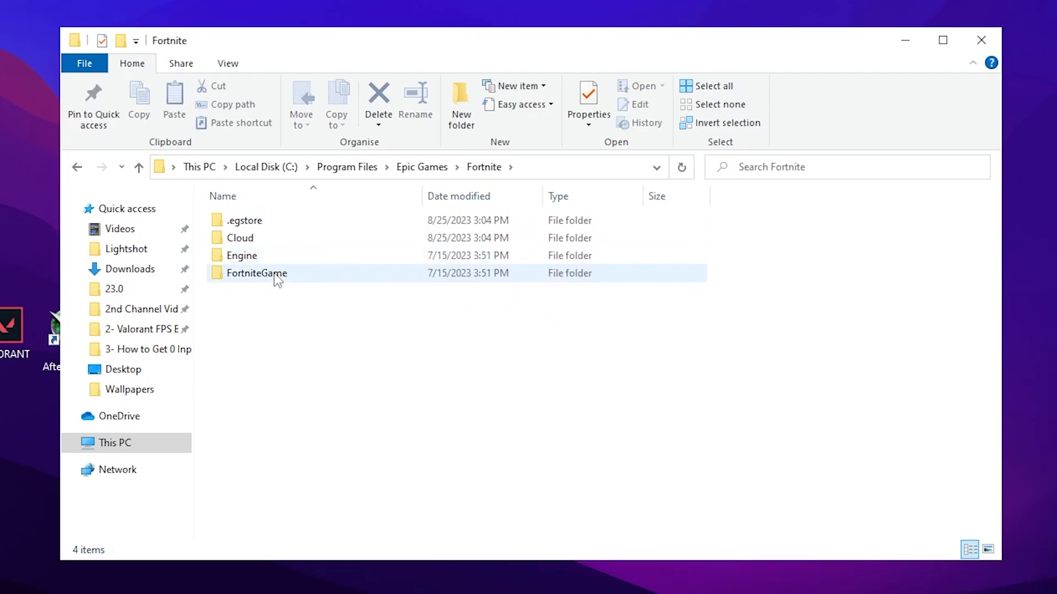
pyautogui.doubleClick(257, 273)
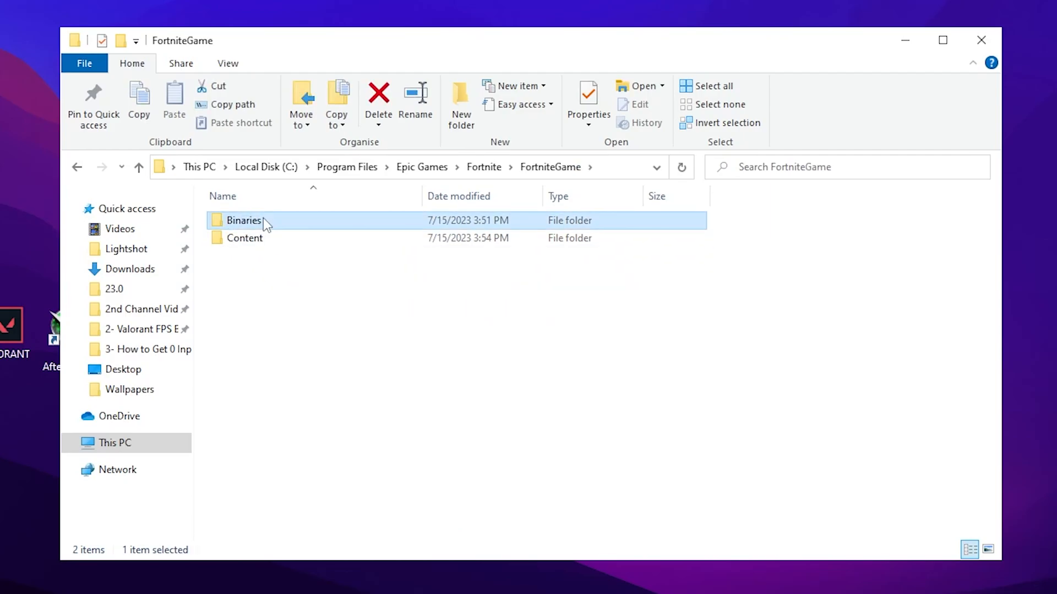
pyautogui.doubleClick(244, 220)
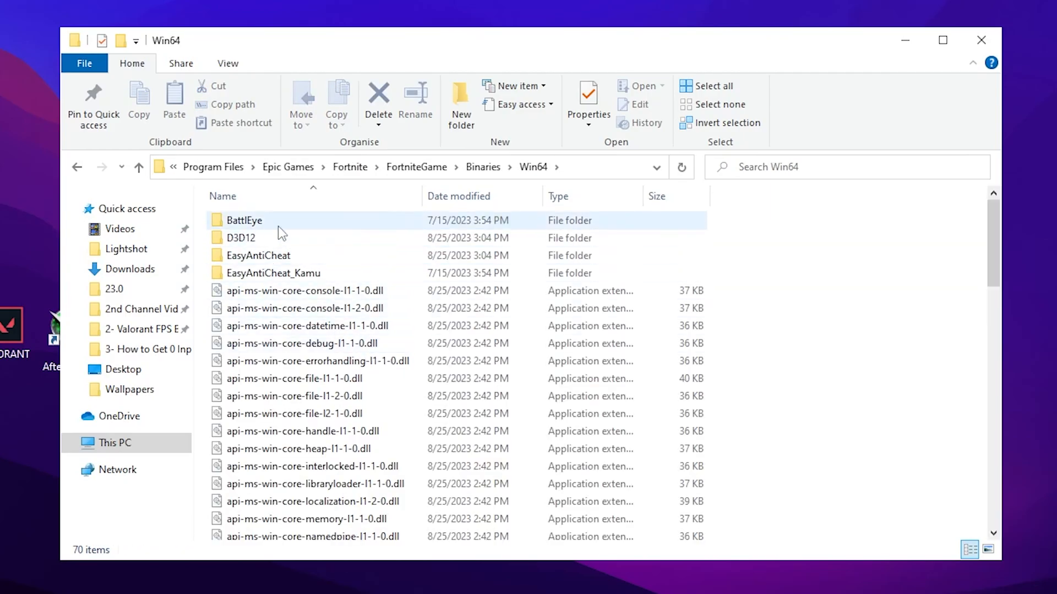
pyautogui.moveTo(240, 238)
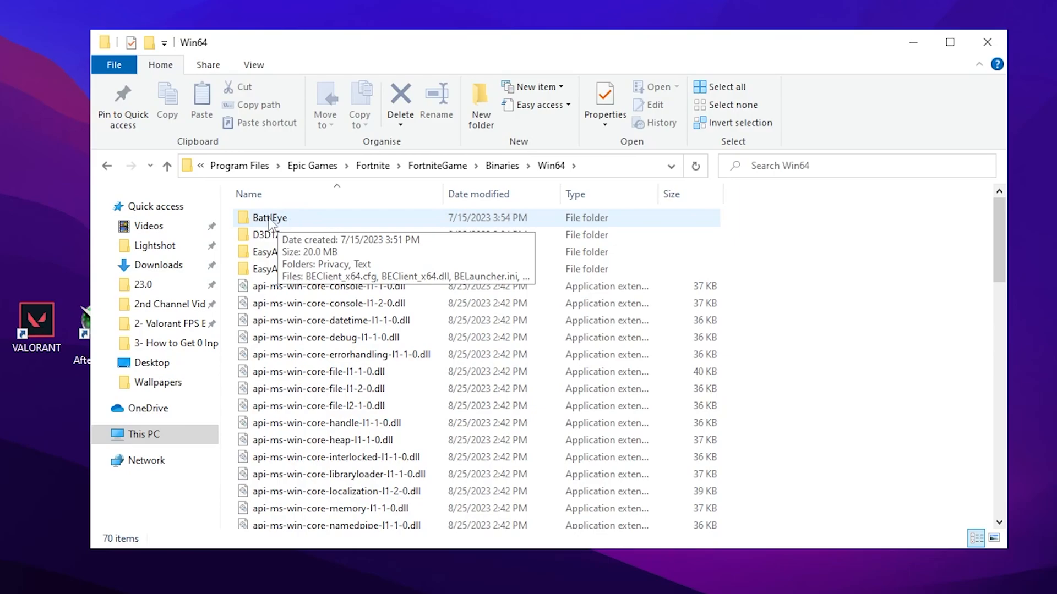
pyautogui.doubleClick(270, 217)
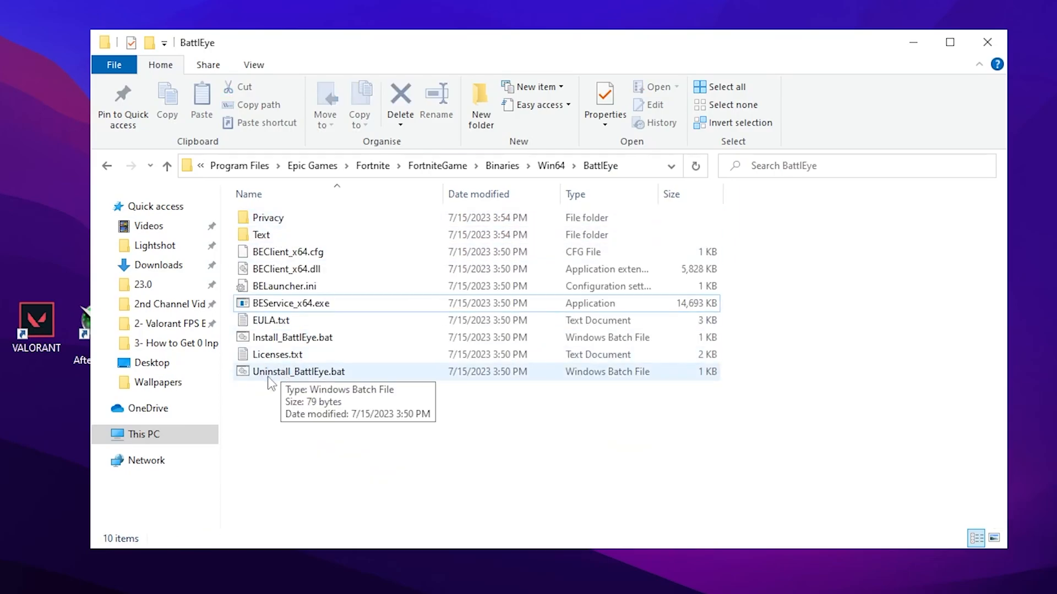
# Run Uninstall_BattlEye.bat and Install_BattlEye.bat, approving both BattlEye Launcher admin prompts
pyautogui.doubleClick(299, 371)
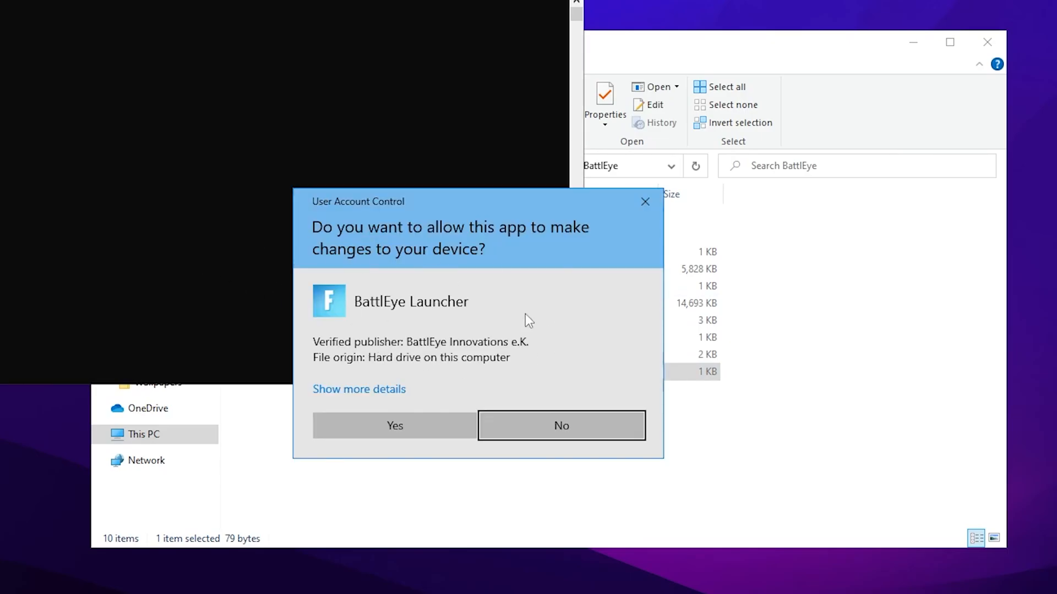
pyautogui.click(560, 425)
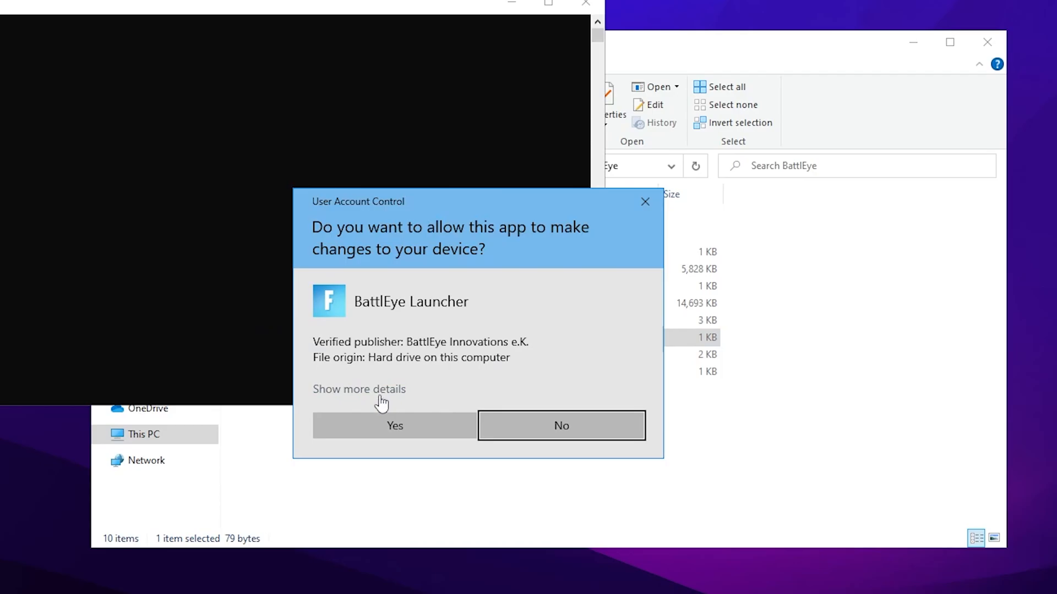
pyautogui.click(560, 425)
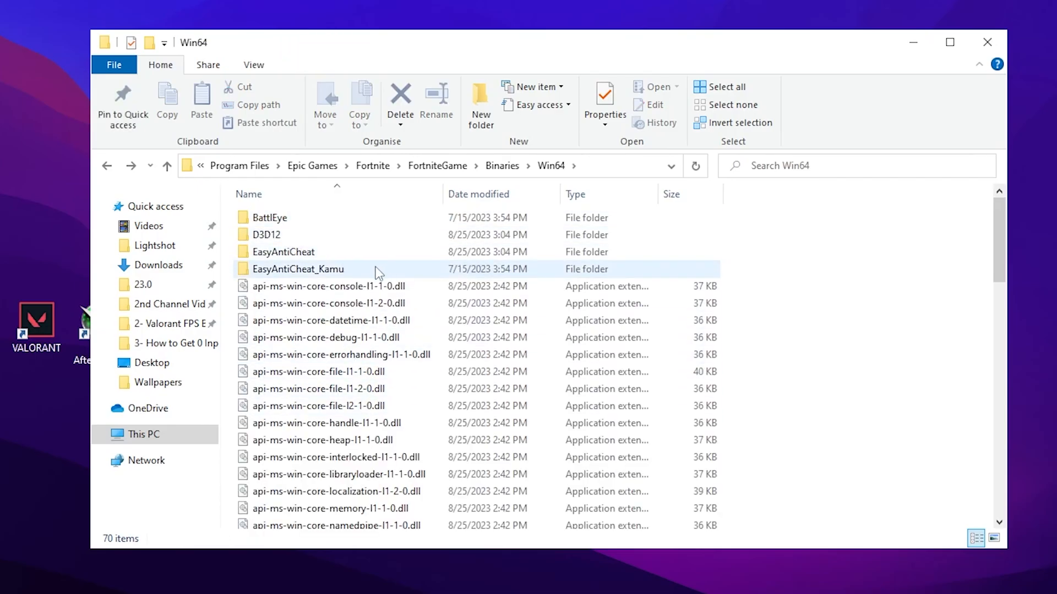
# Launch EasyAntiCheat_Setup.exe from EasyAntiCheat_Kamu, install the service for Fortnite and finish
pyautogui.click(298, 269)
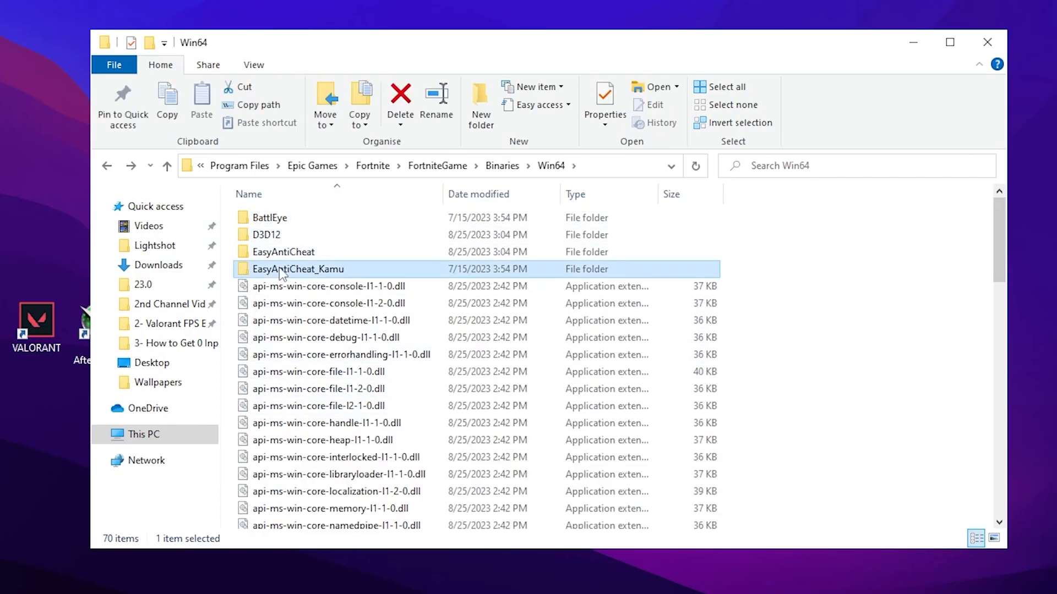
pyautogui.doubleClick(299, 268)
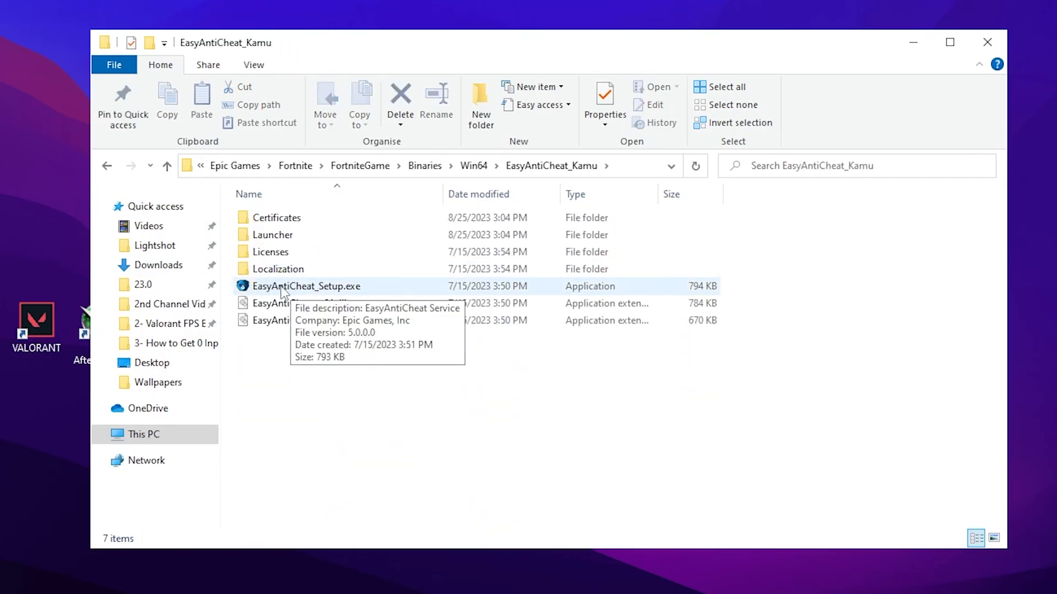
pyautogui.click(306, 286)
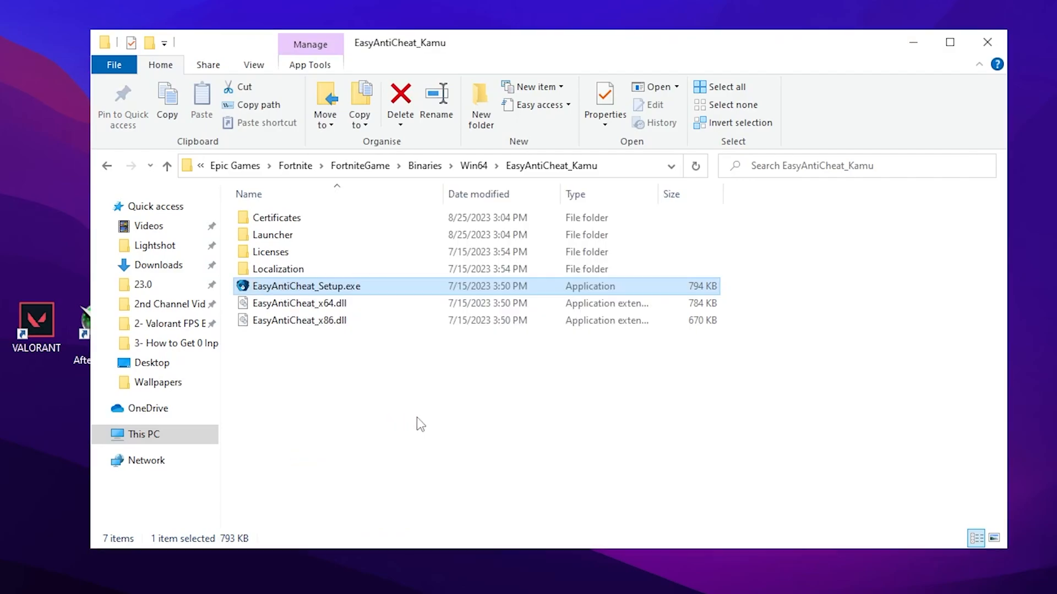
pyautogui.doubleClick(306, 286)
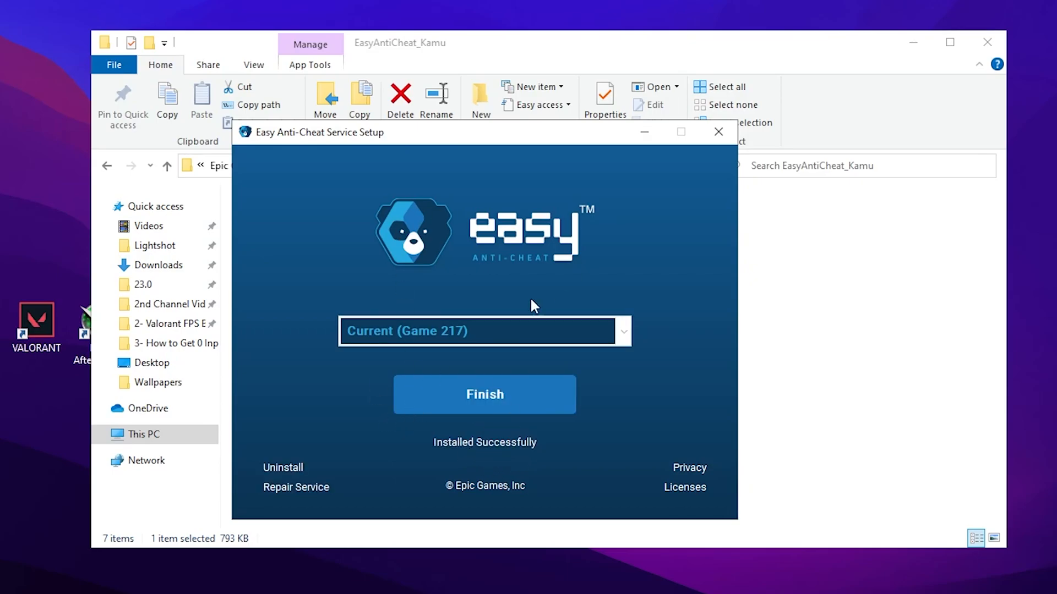
pyautogui.click(484, 394)
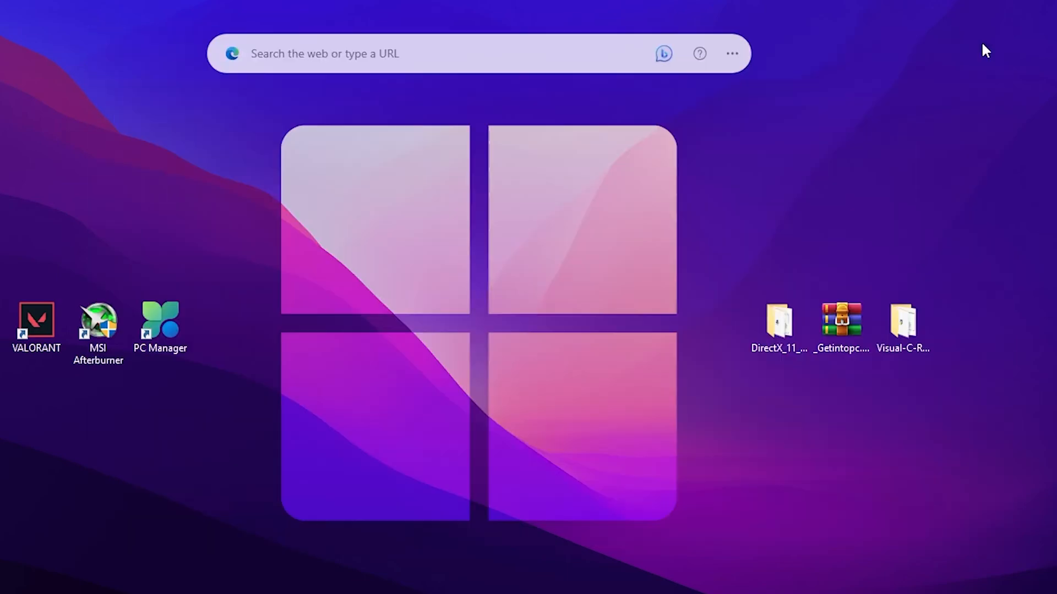